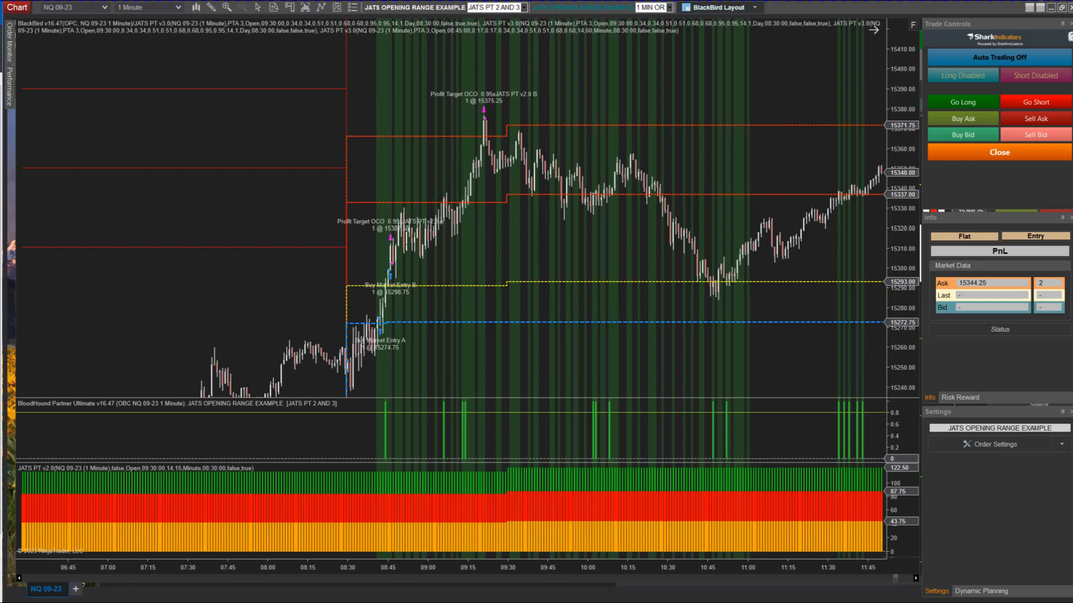
{"action": "mouse_move", "coordinate": [905, 189]}
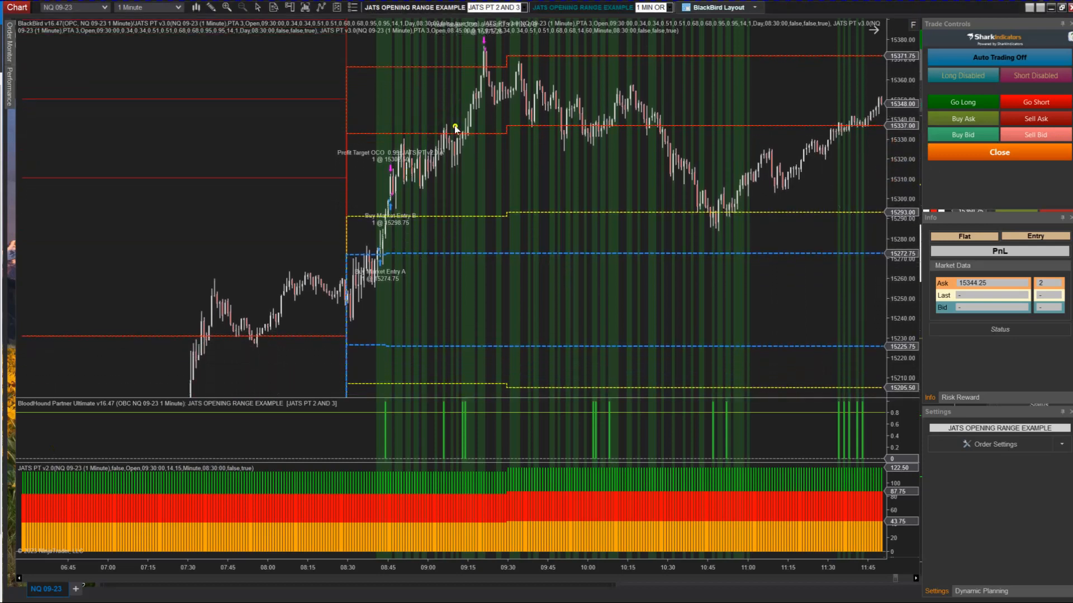
{"action": "mouse_move", "coordinate": [443, 132]}
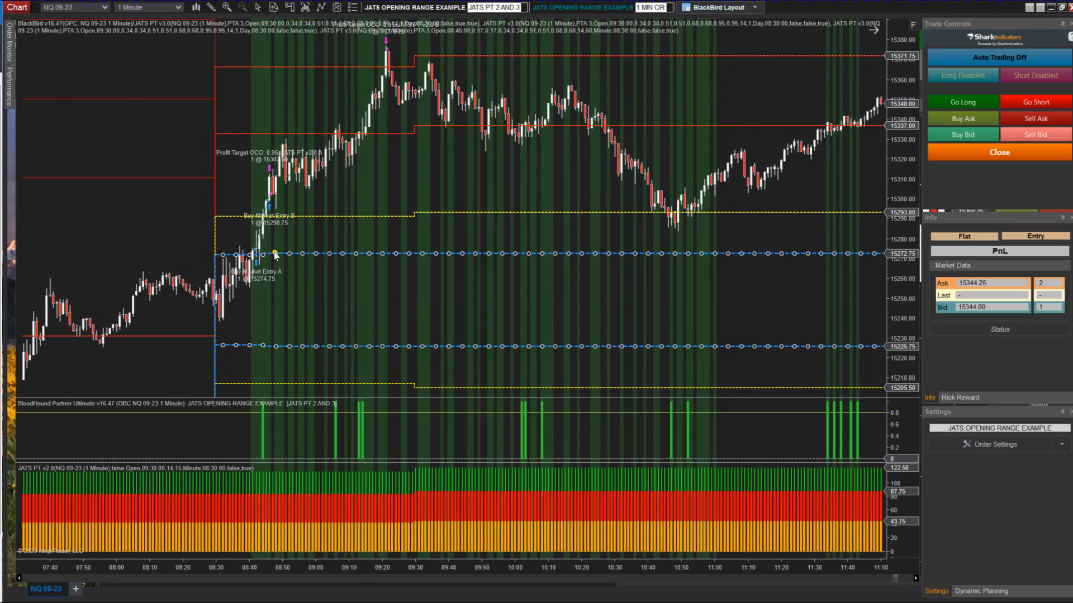
{"action": "mouse_move", "coordinate": [305, 218]}
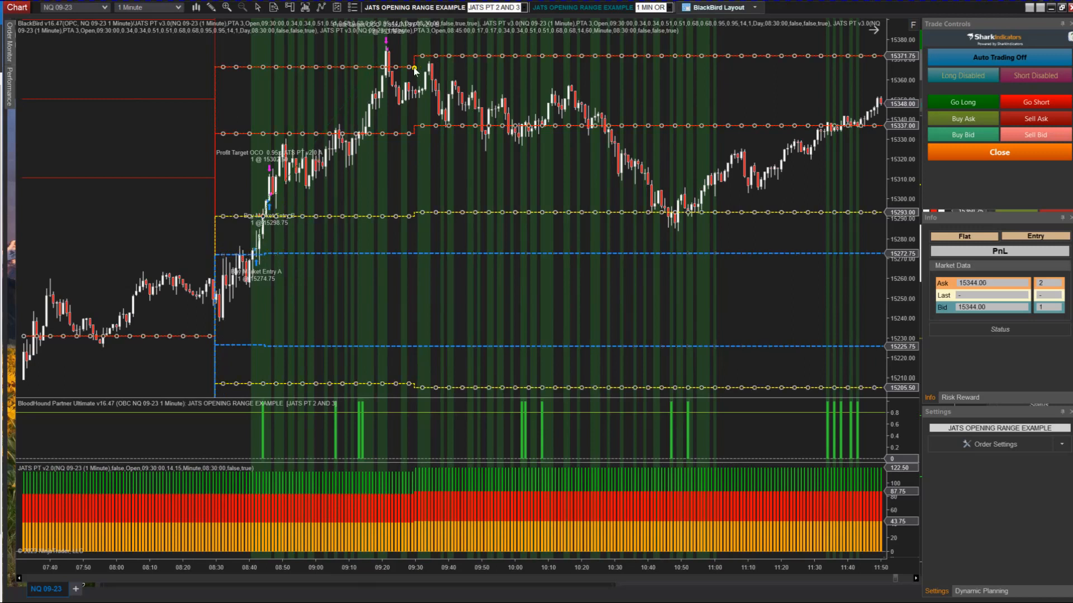
{"action": "mouse_move", "coordinate": [315, 218]}
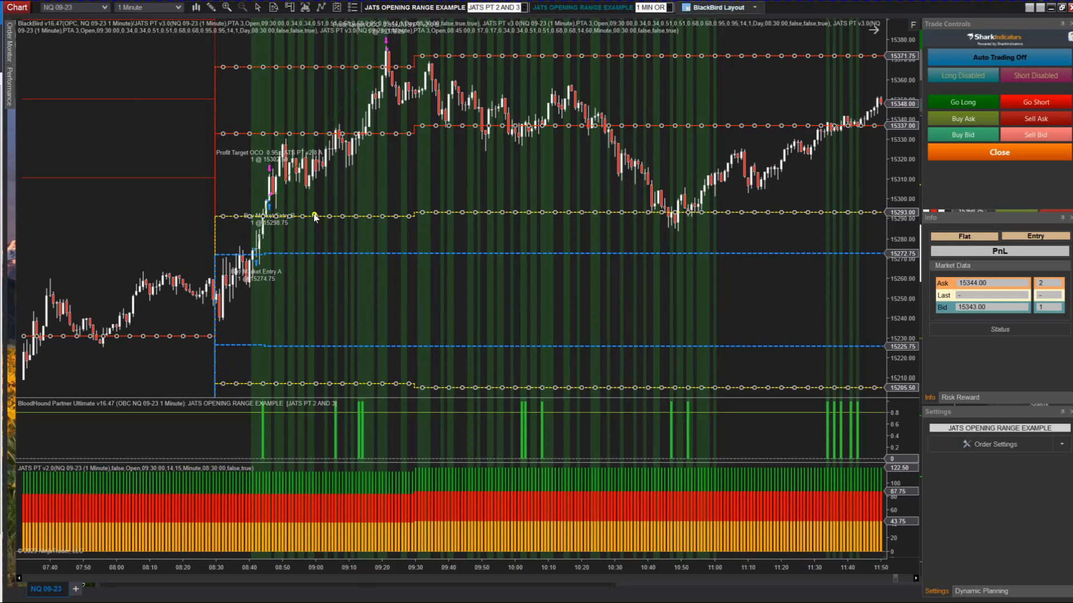
{"action": "mouse_move", "coordinate": [252, 220]}
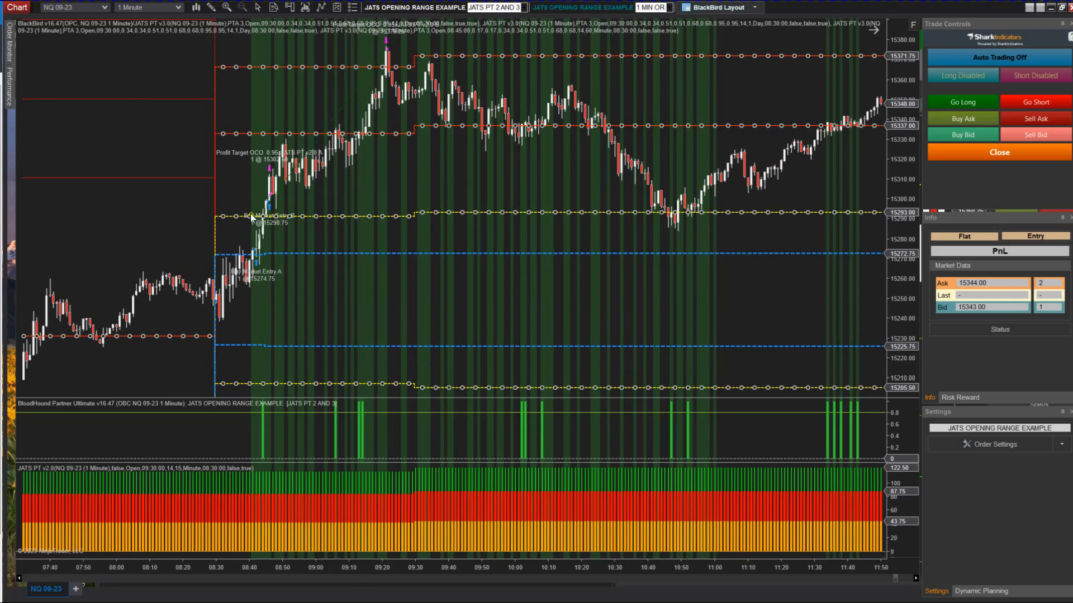
{"action": "mouse_move", "coordinate": [287, 222]}
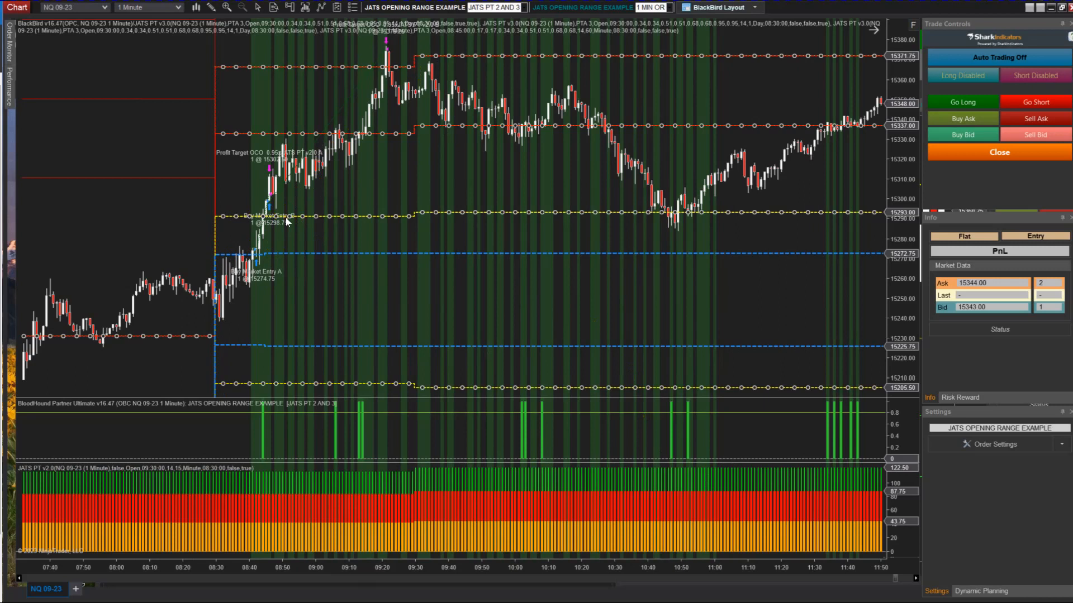
{"action": "mouse_move", "coordinate": [954, 463]}
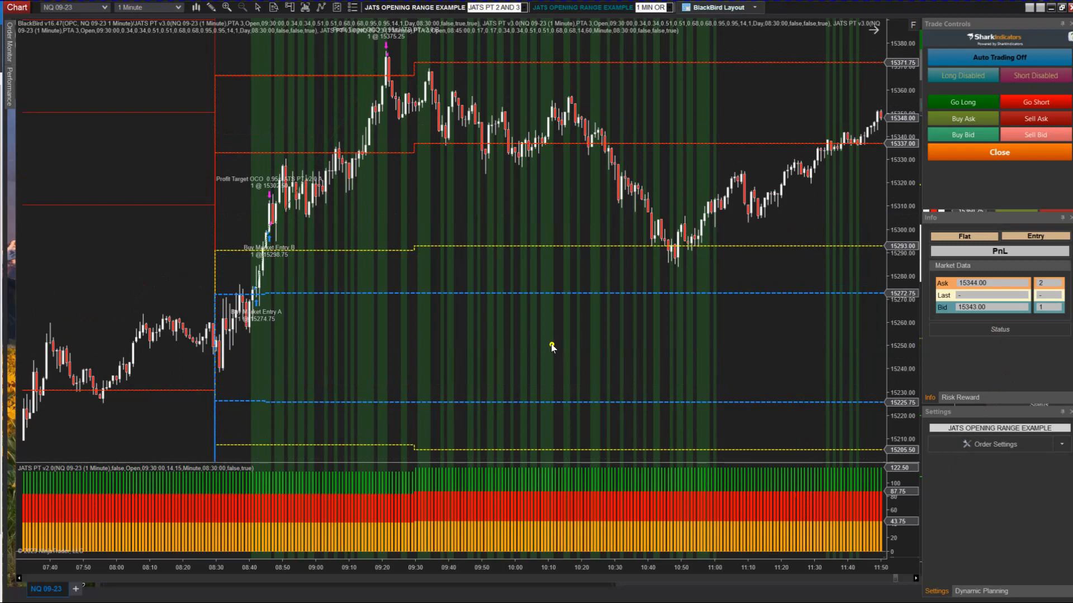
Step: Review the backtest summary ($36,201.30 over 215 trades) and open BlackBird's order settings
{"action": "right_click", "coordinate": [552, 346]}
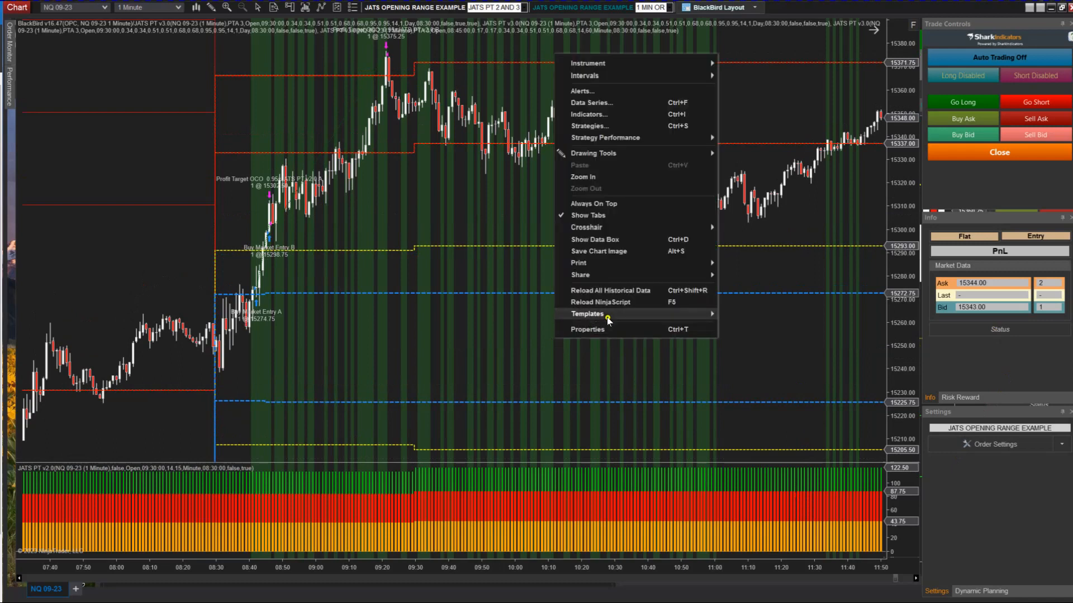
{"action": "mouse_move", "coordinate": [605, 138]}
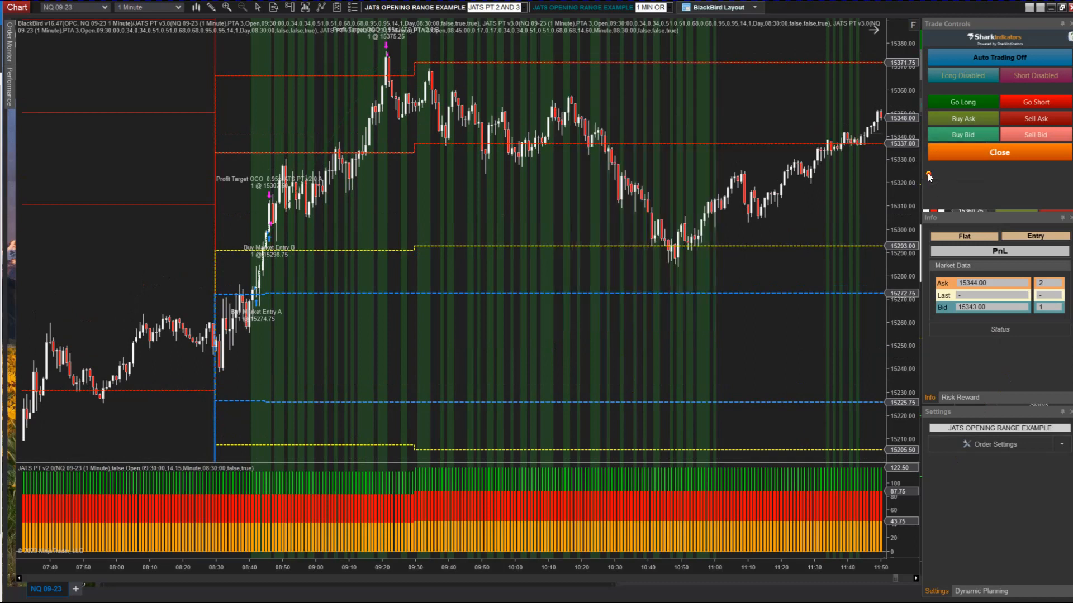
{"action": "mouse_move", "coordinate": [618, 233]}
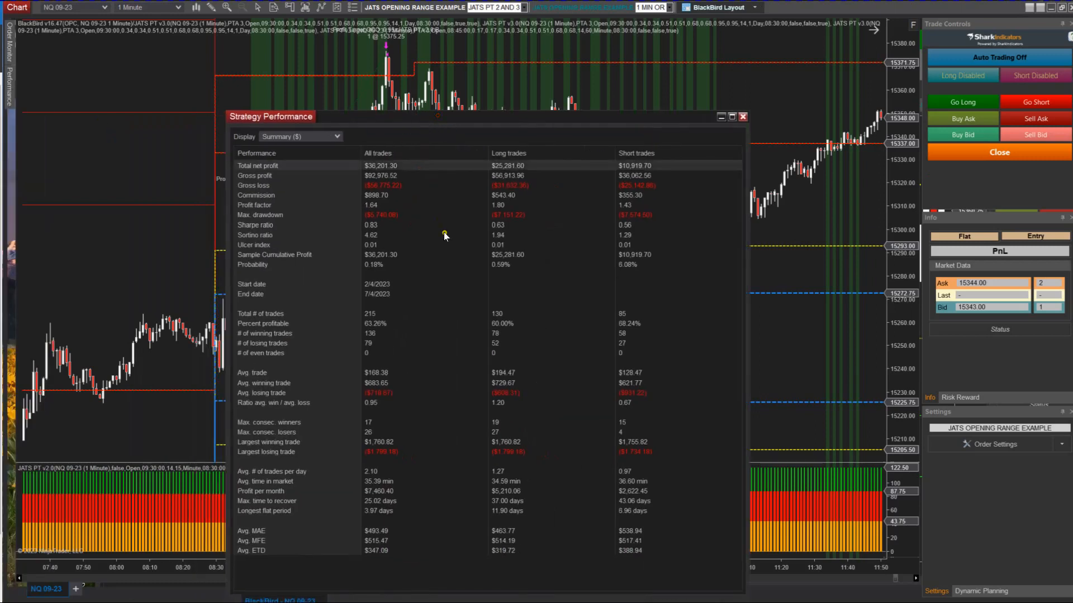
{"action": "mouse_move", "coordinate": [386, 240]}
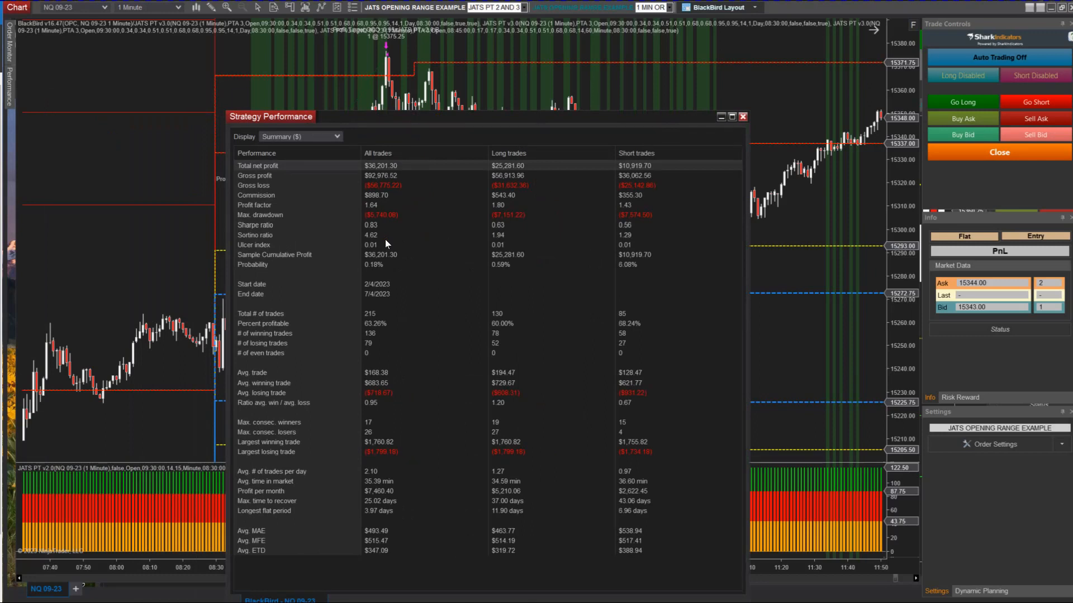
{"action": "left_click", "coordinate": [743, 116]}
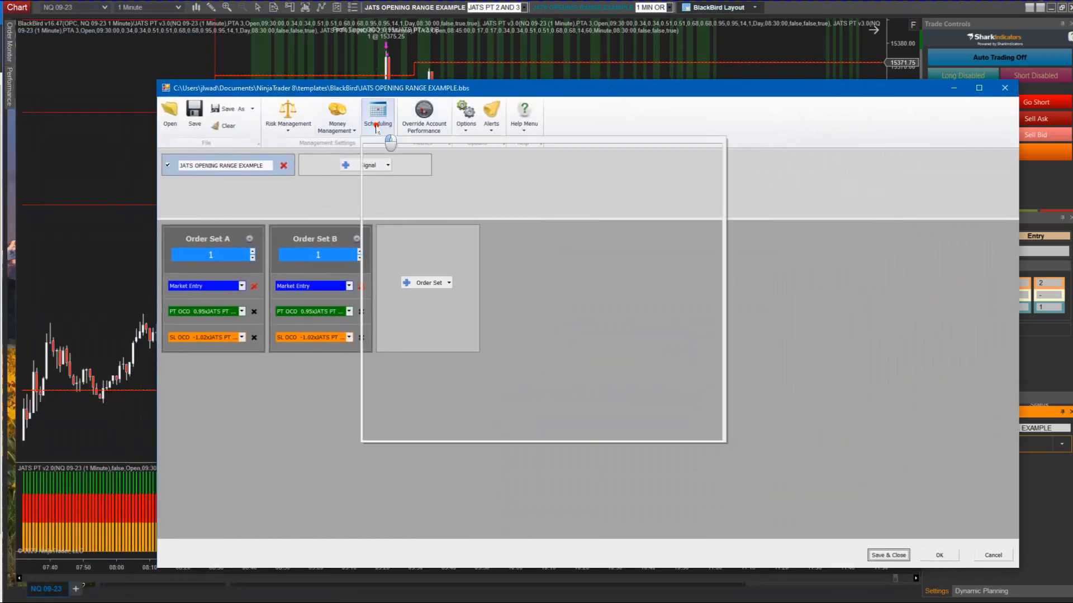
{"action": "left_click", "coordinate": [336, 115]}
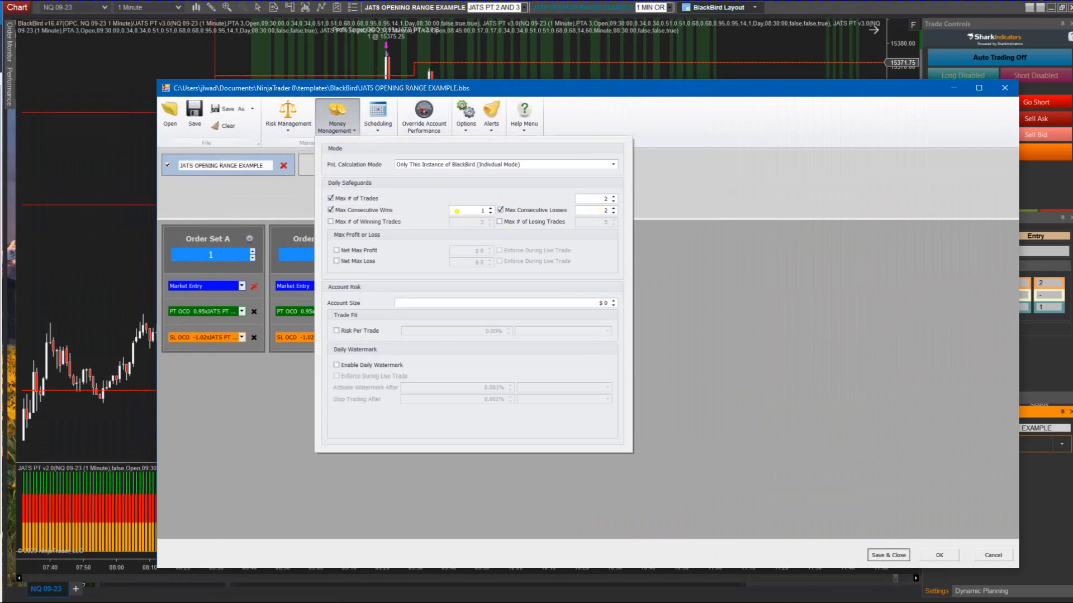
{"action": "mouse_move", "coordinate": [469, 210]}
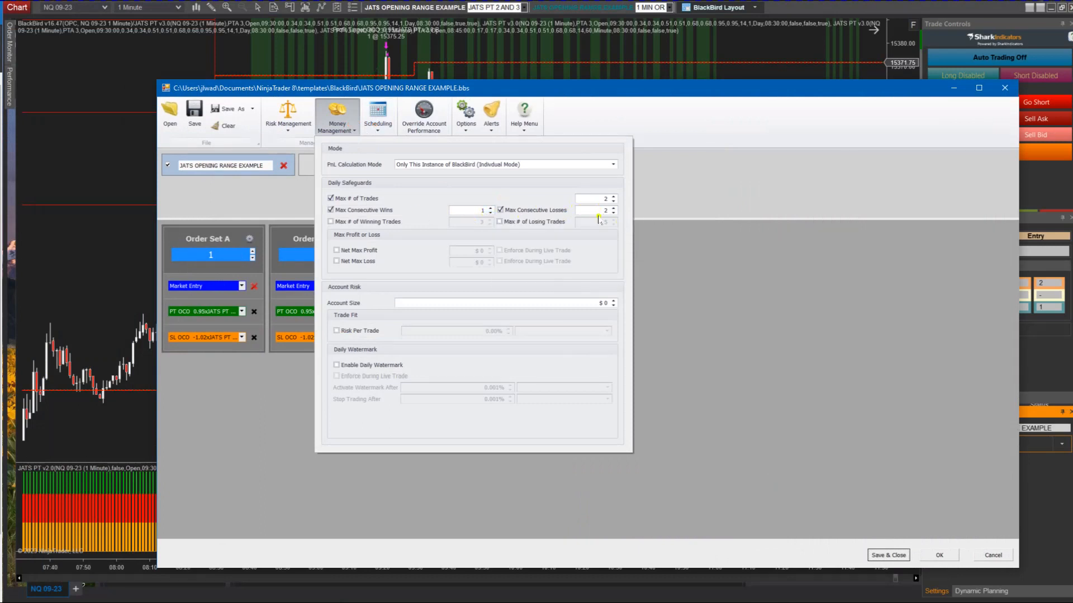
{"action": "left_click", "coordinate": [377, 113]}
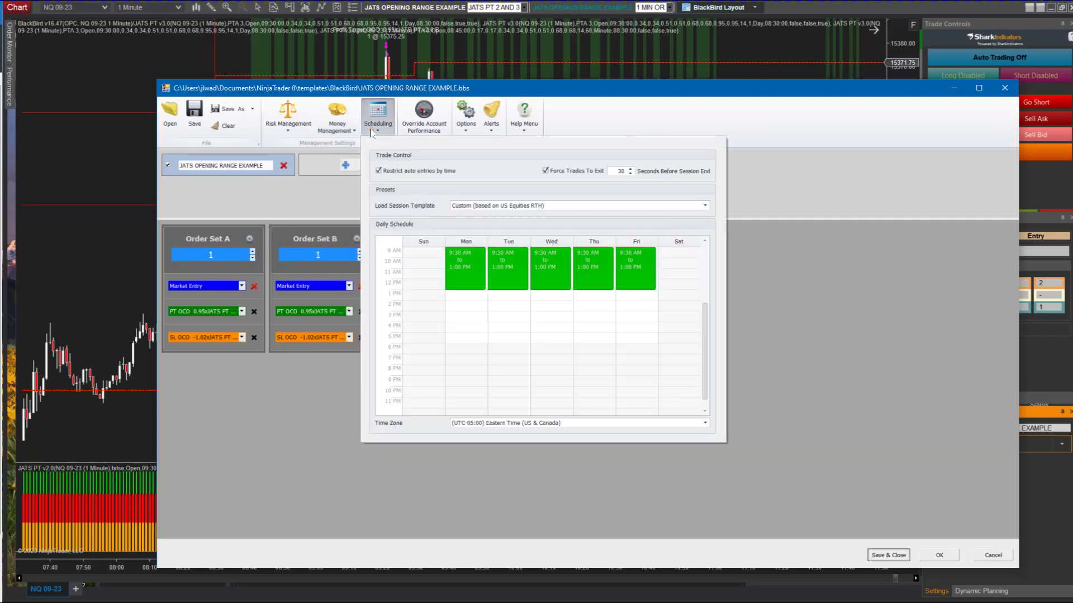
{"action": "left_click", "coordinate": [378, 115]}
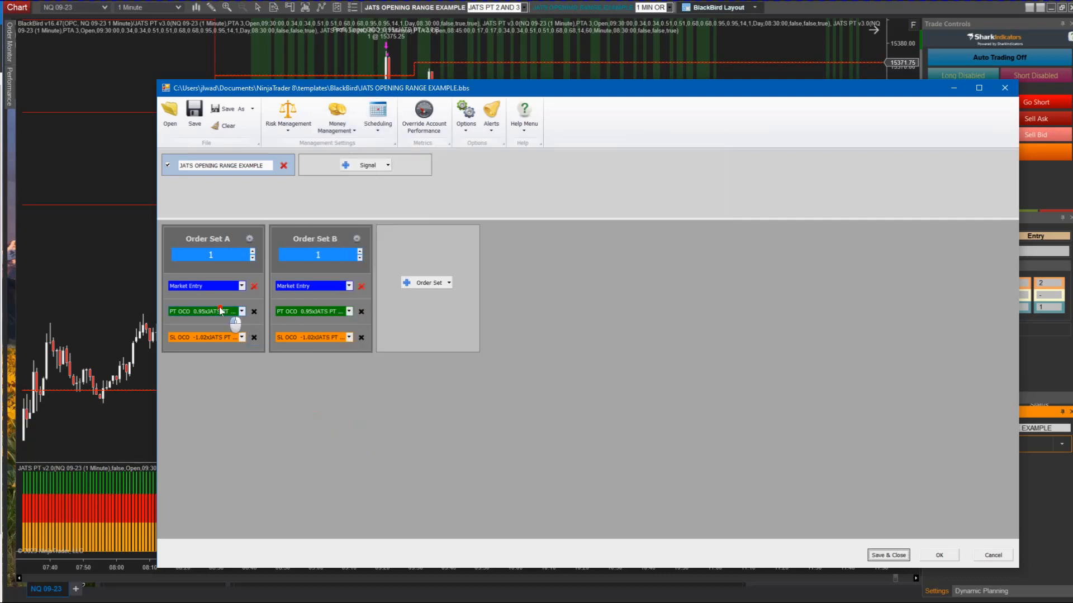
Step: Inspect Order Set A's profit target at 0.95× JATS PT v2.0, then view Set B's entry
{"action": "left_click", "coordinate": [205, 312]}
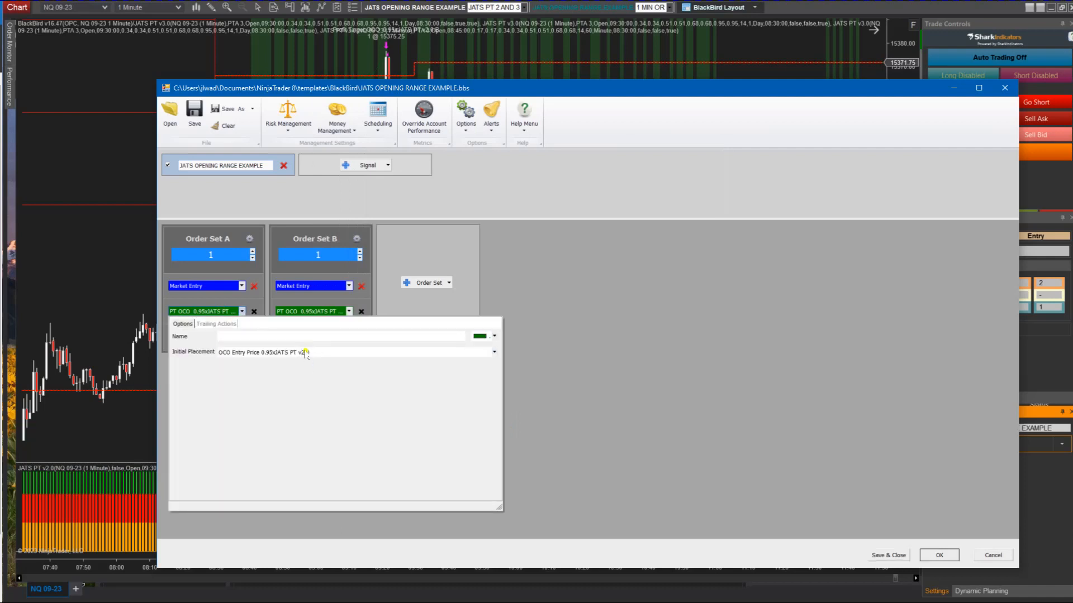
{"action": "left_click", "coordinate": [493, 353]}
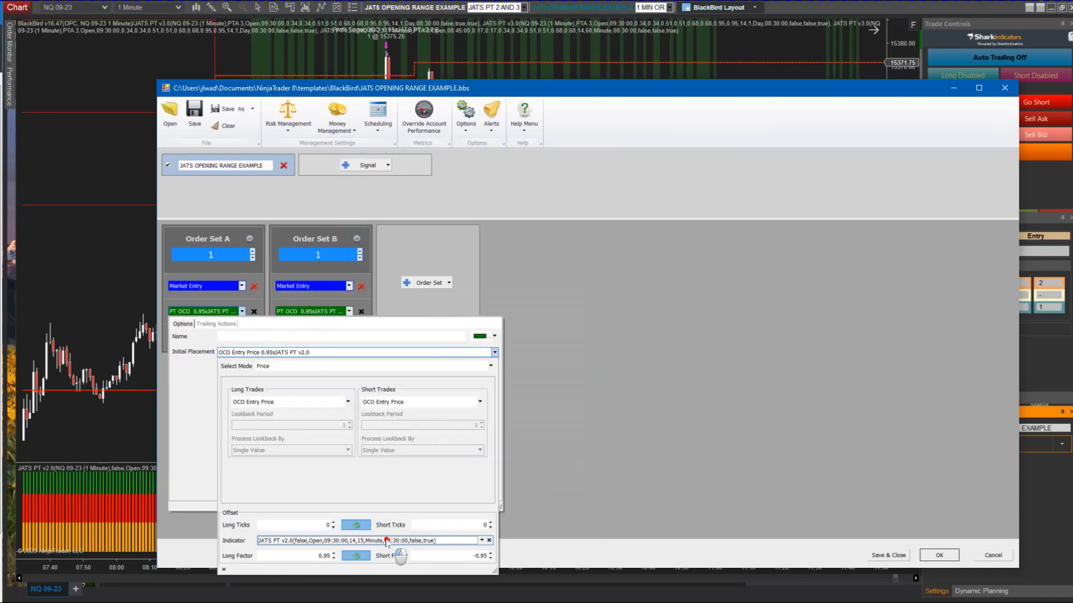
{"action": "left_click", "coordinate": [482, 540]}
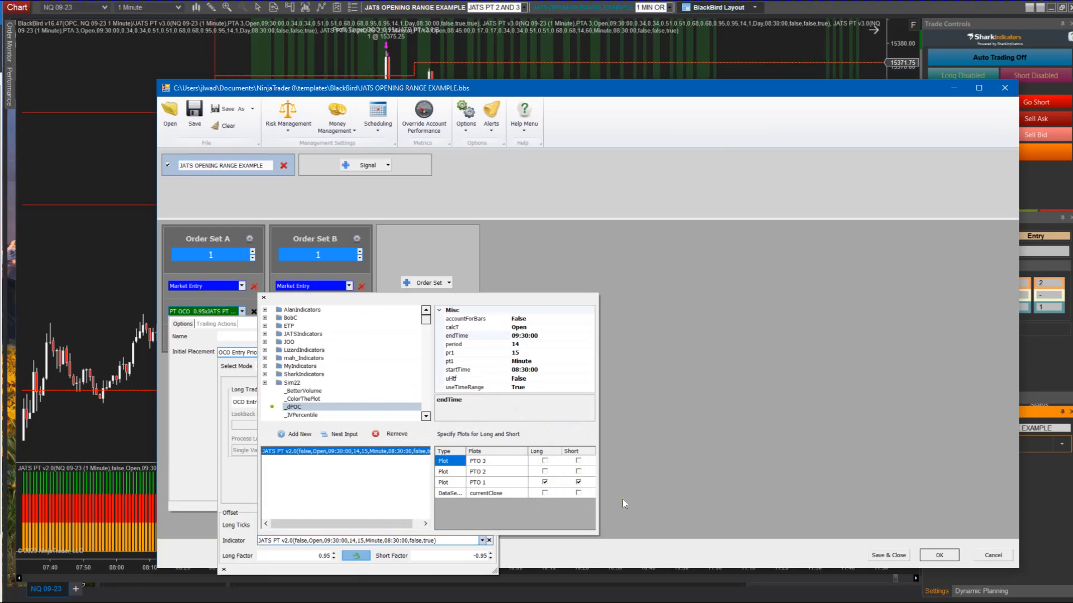
{"action": "mouse_move", "coordinate": [628, 502]}
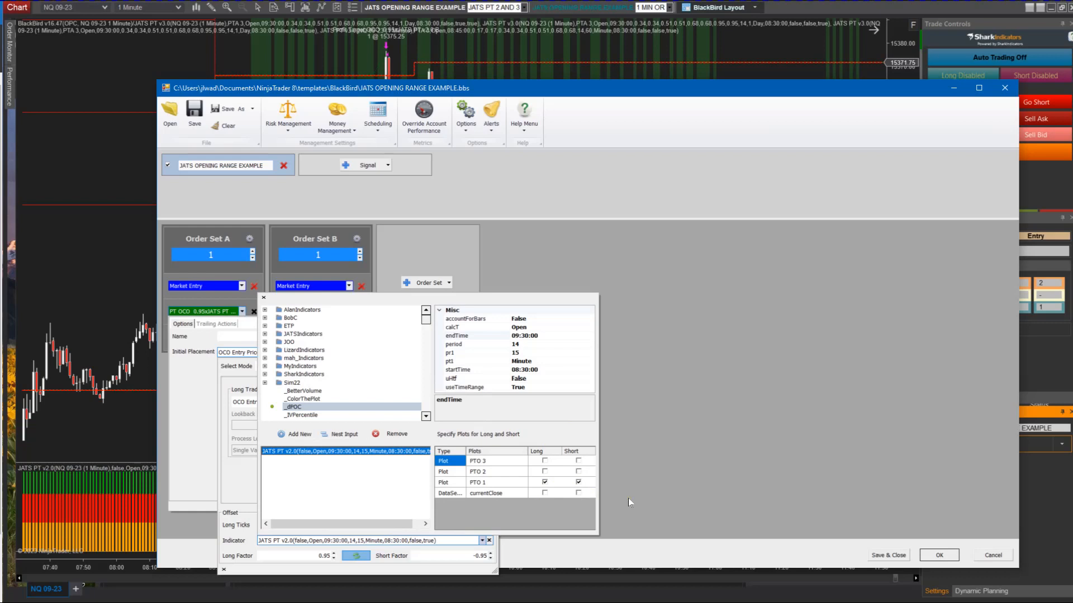
{"action": "mouse_move", "coordinate": [630, 450]}
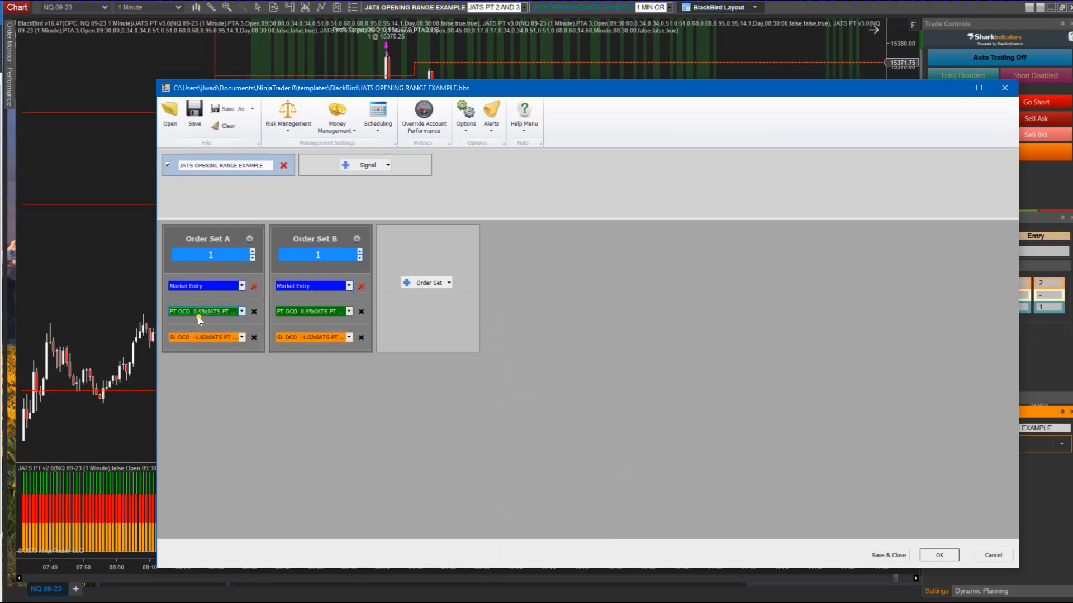
{"action": "mouse_move", "coordinate": [209, 311]}
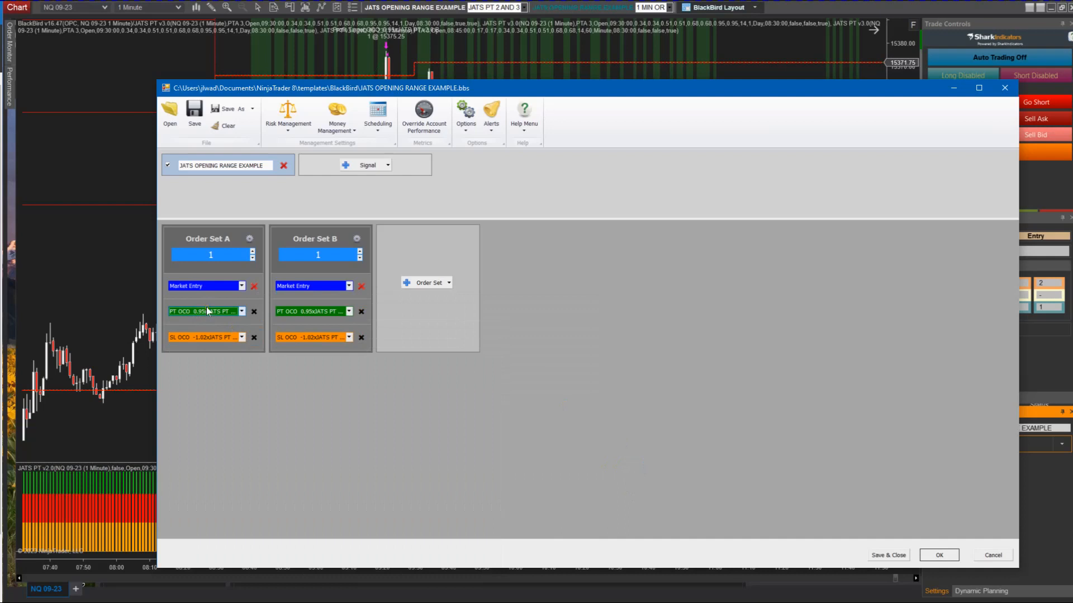
{"action": "mouse_move", "coordinate": [215, 316]}
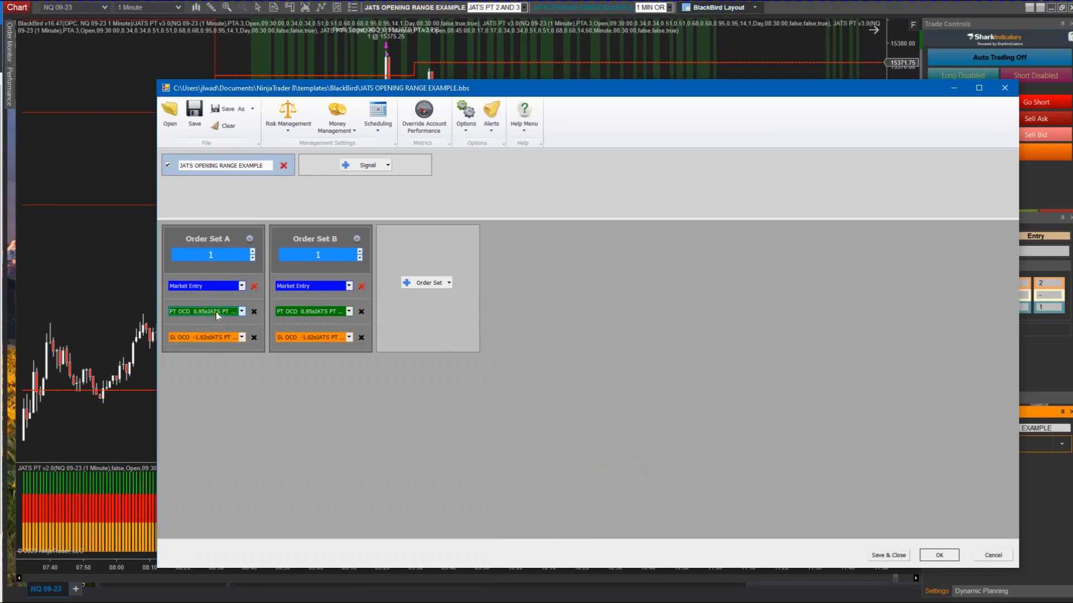
{"action": "left_click", "coordinate": [201, 311]}
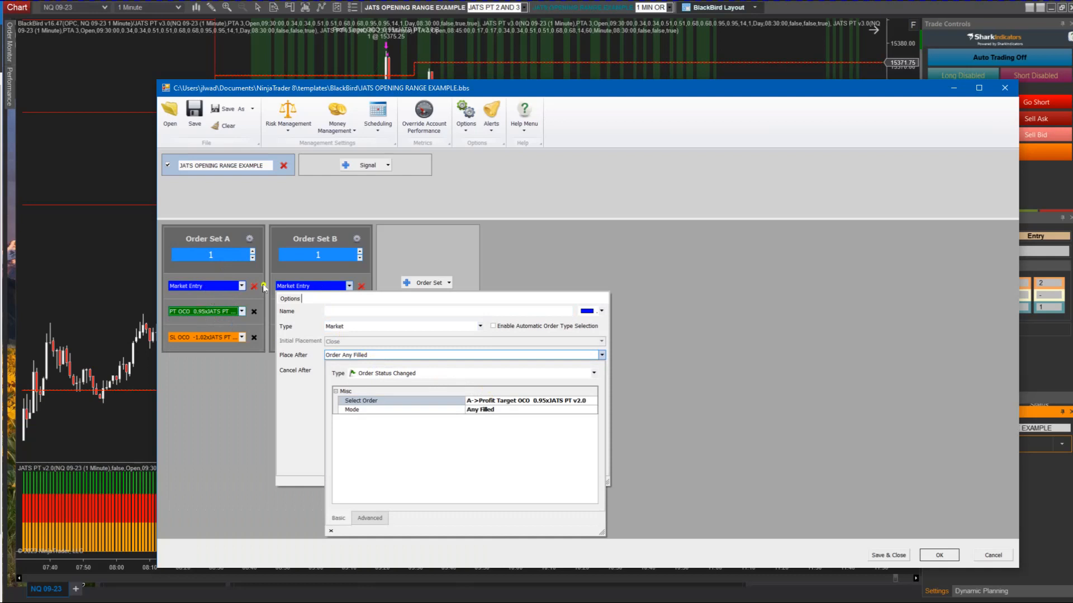
Step: Check Order Set B's 0.95× JATS PT v2.0 profit target and recheck the trading schedule
{"action": "left_click", "coordinate": [330, 531]}
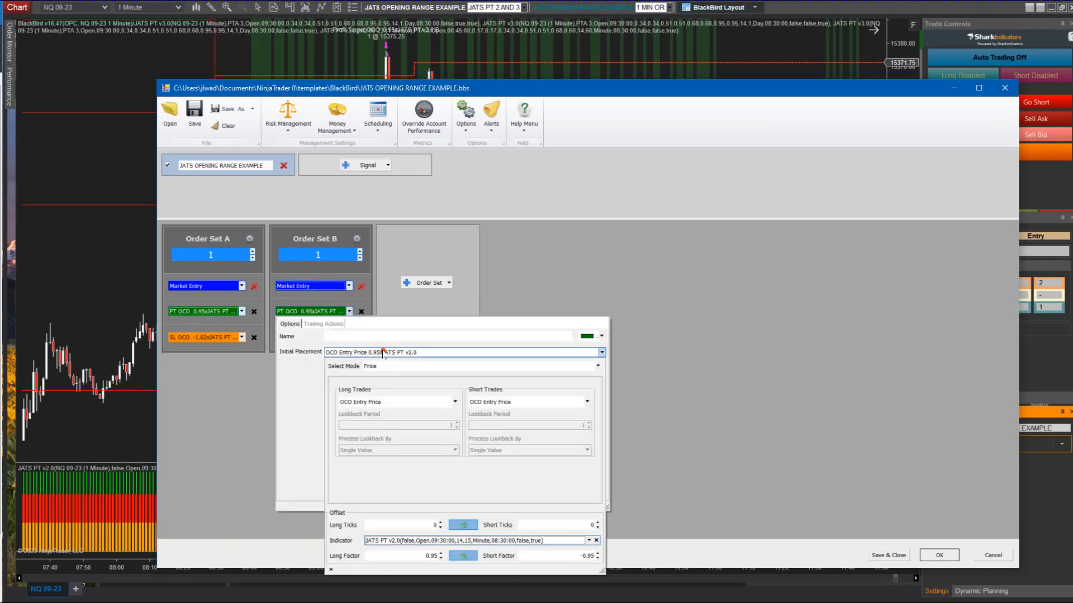
{"action": "left_click", "coordinate": [590, 540]}
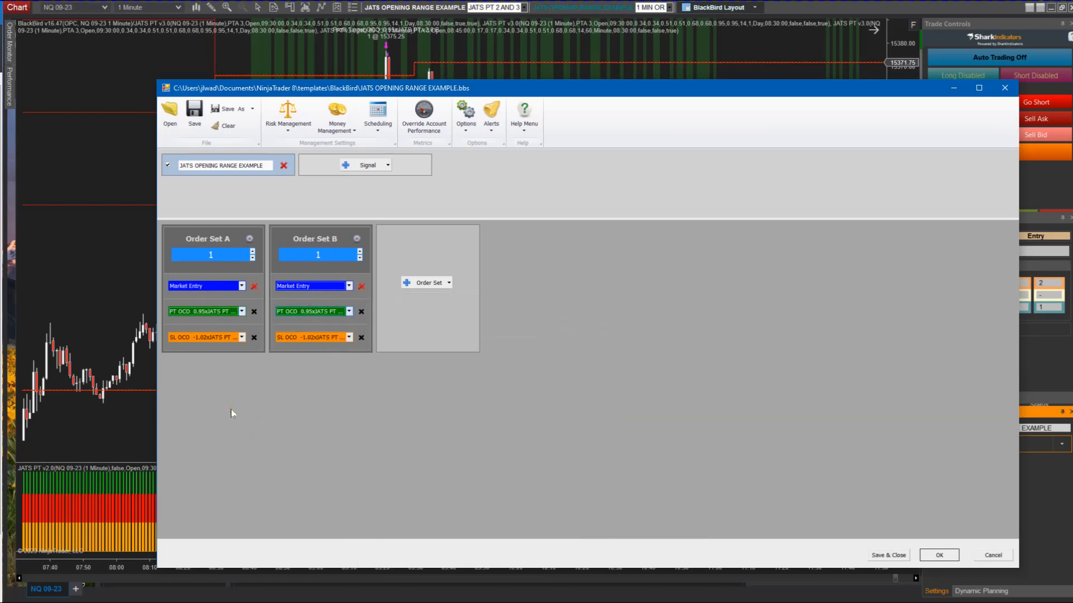
{"action": "mouse_move", "coordinate": [226, 398]}
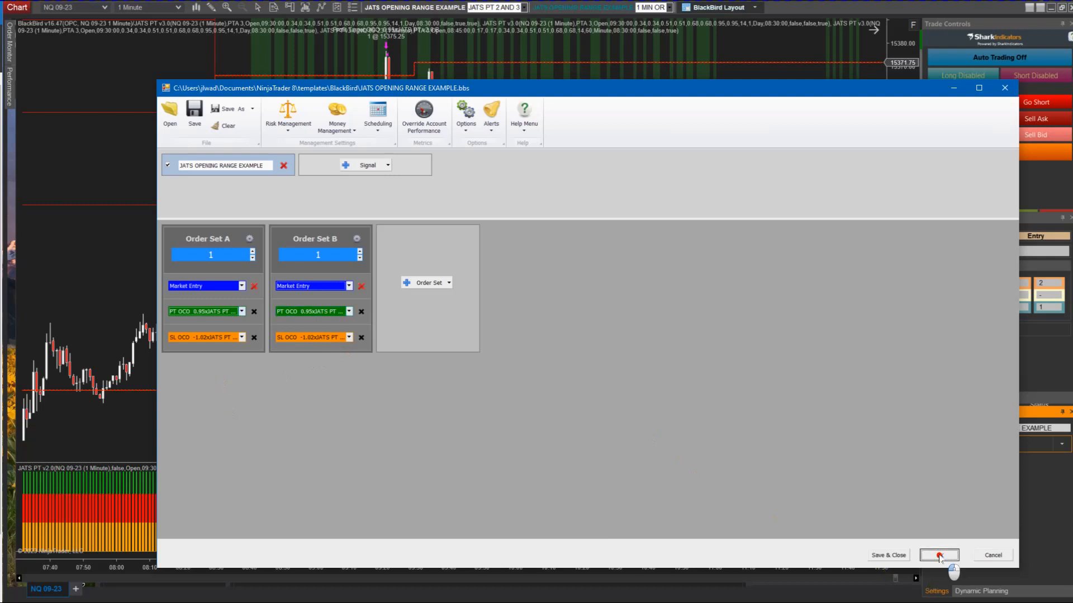
{"action": "left_click", "coordinate": [378, 114]}
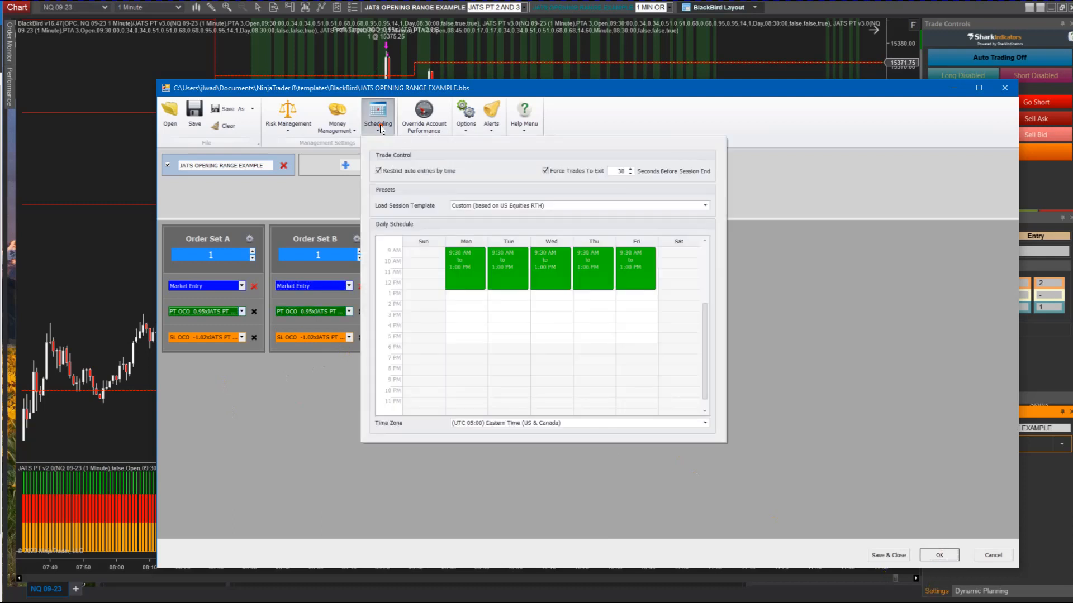
{"action": "left_click", "coordinate": [336, 115]}
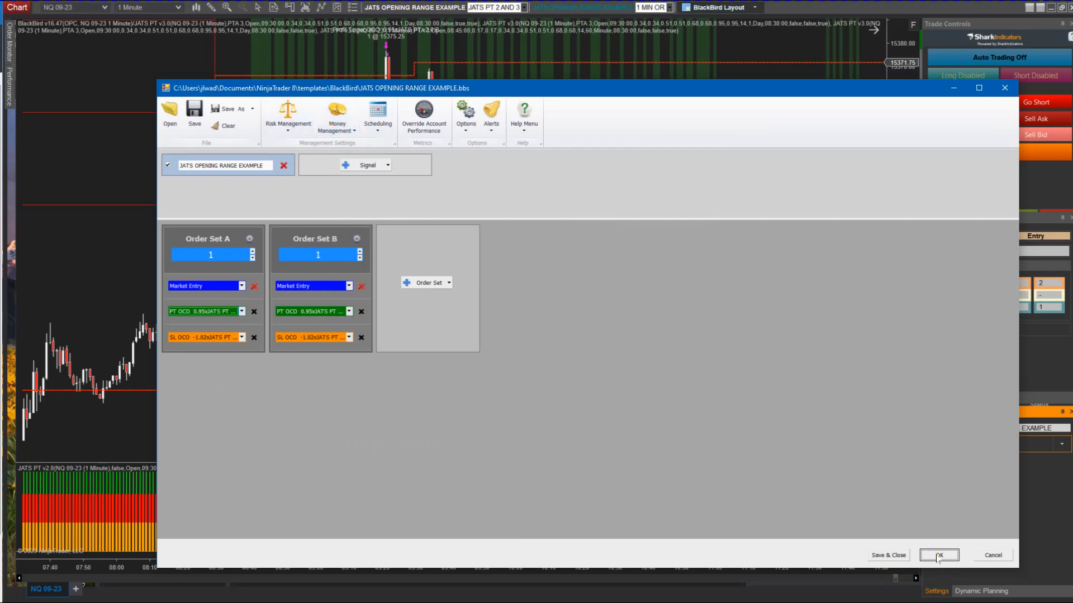
Step: Apply the BlackBird settings and restore both charts from full screen, cancelling the Indicators dialog
{"action": "left_click", "coordinate": [938, 555]}
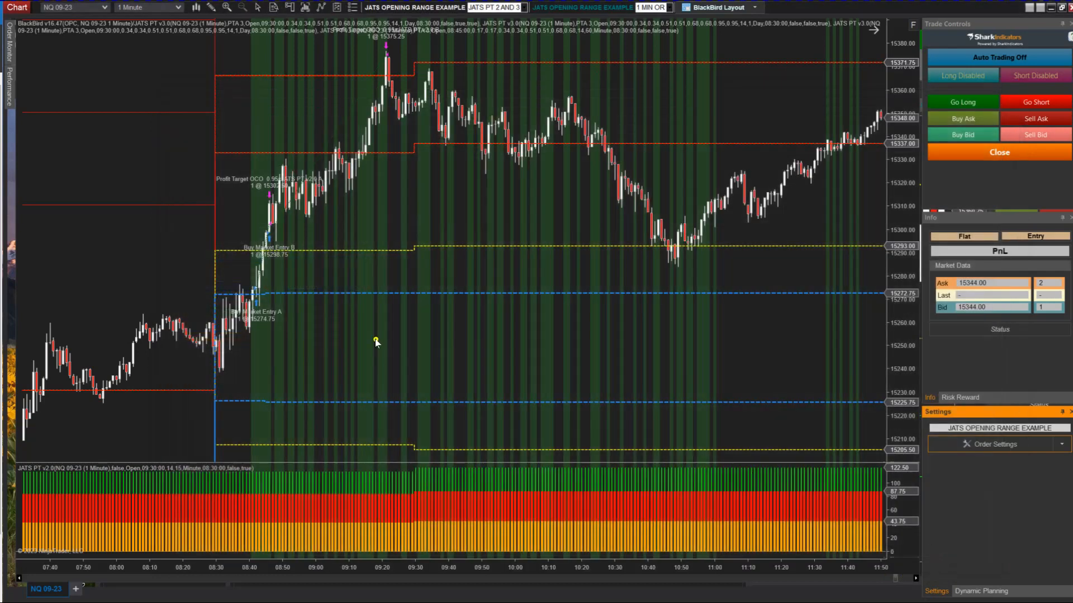
{"action": "mouse_move", "coordinate": [738, 365]}
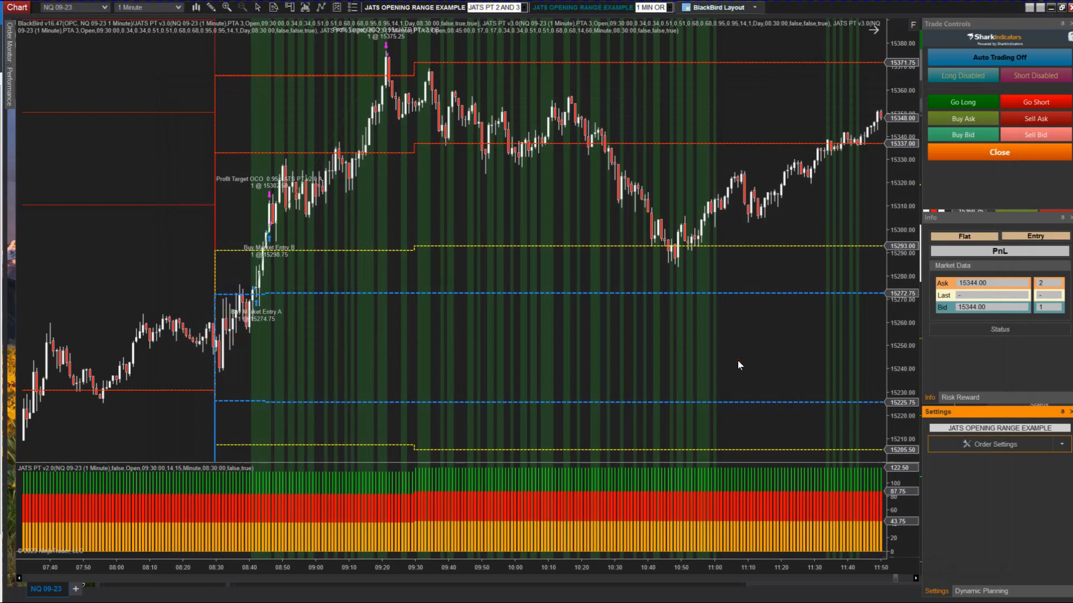
{"action": "mouse_move", "coordinate": [416, 368]}
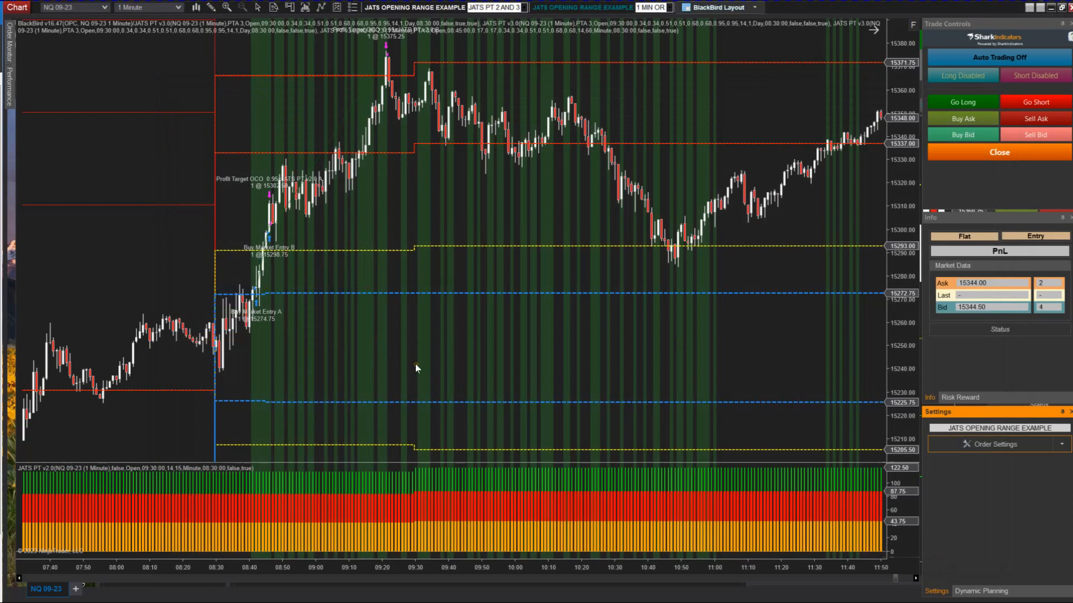
{"action": "mouse_move", "coordinate": [442, 405]}
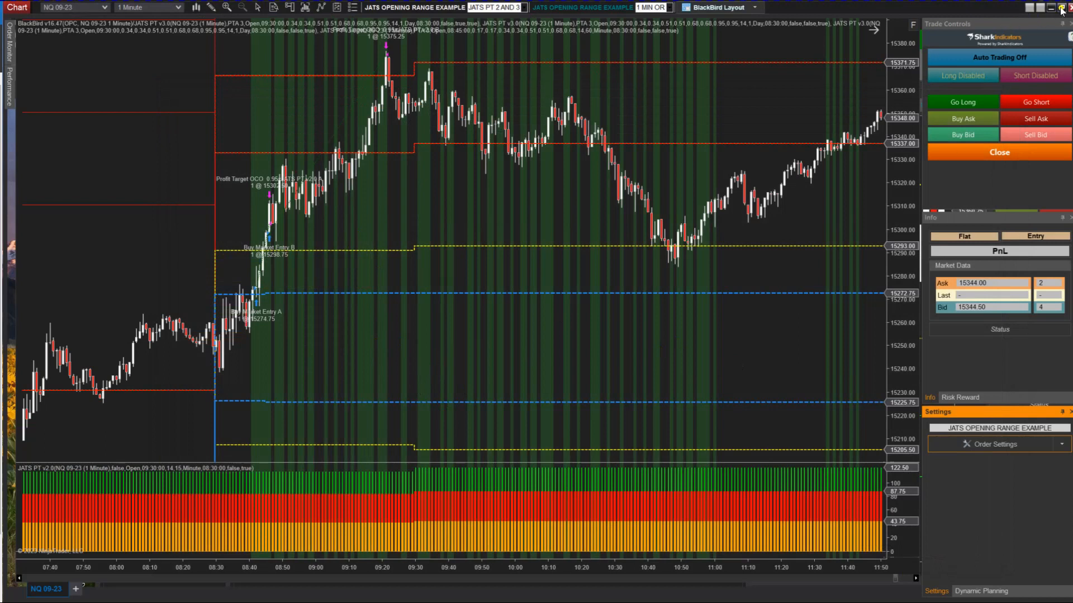
{"action": "mouse_move", "coordinate": [1052, 7]}
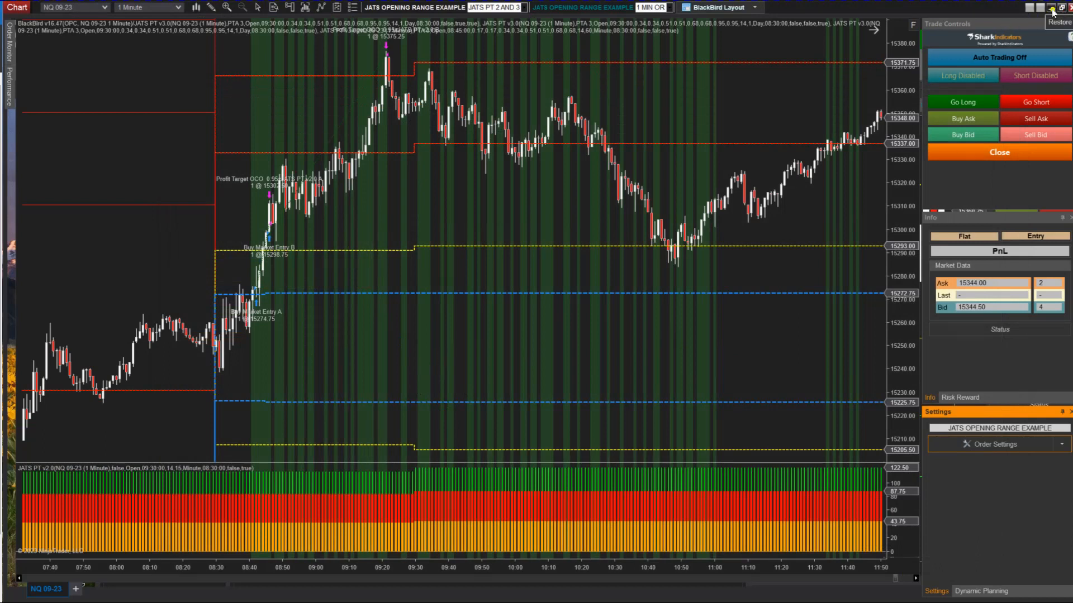
{"action": "left_click", "coordinate": [1051, 7]}
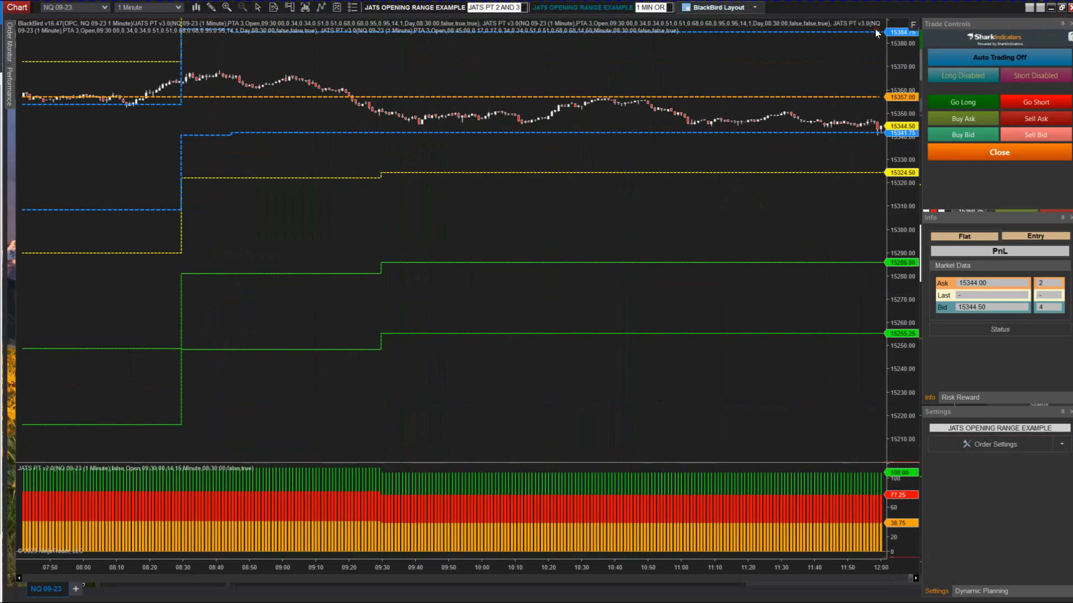
{"action": "mouse_move", "coordinate": [1055, 7]}
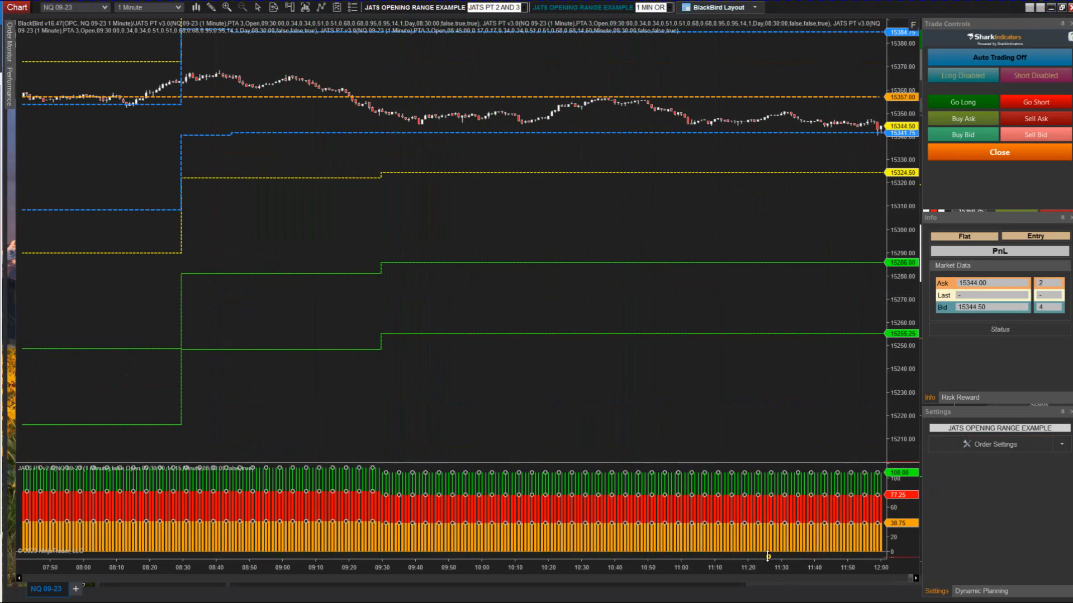
{"action": "mouse_move", "coordinate": [889, 538]}
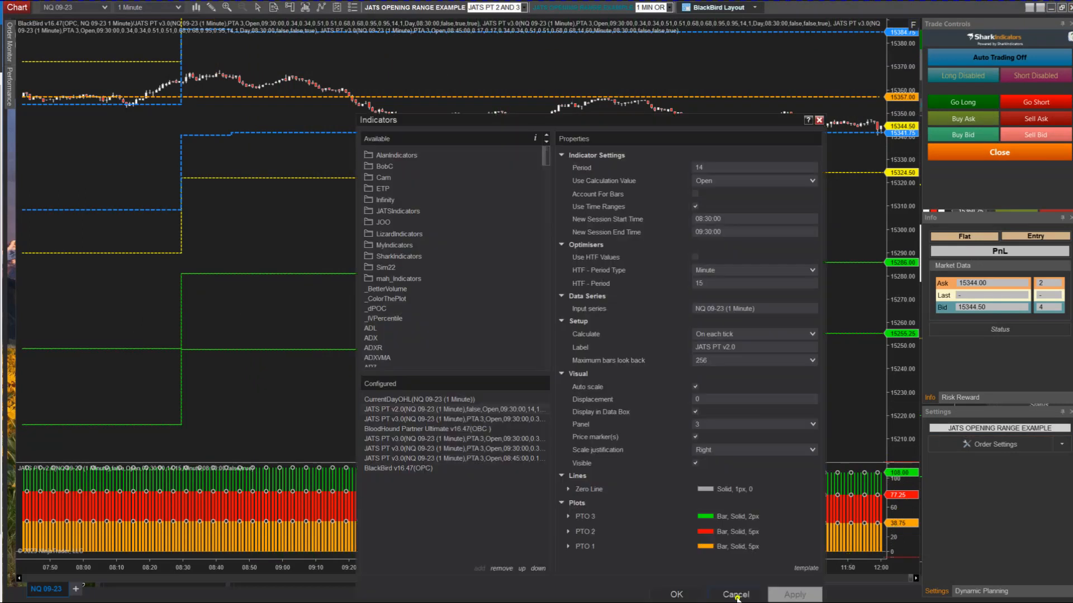
{"action": "left_click", "coordinate": [734, 594]}
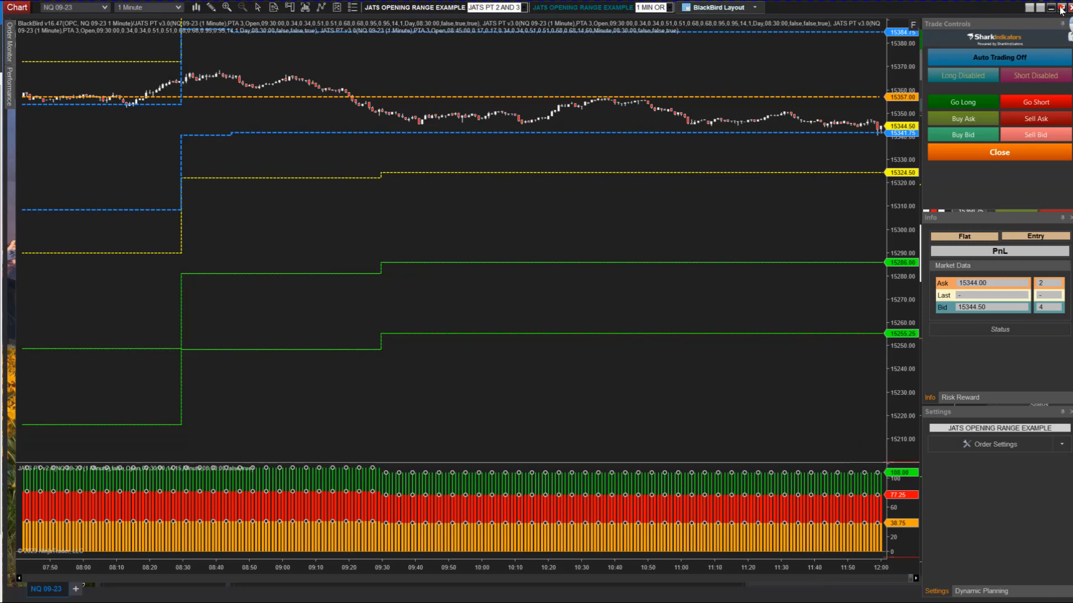
{"action": "left_click", "coordinate": [1061, 8]}
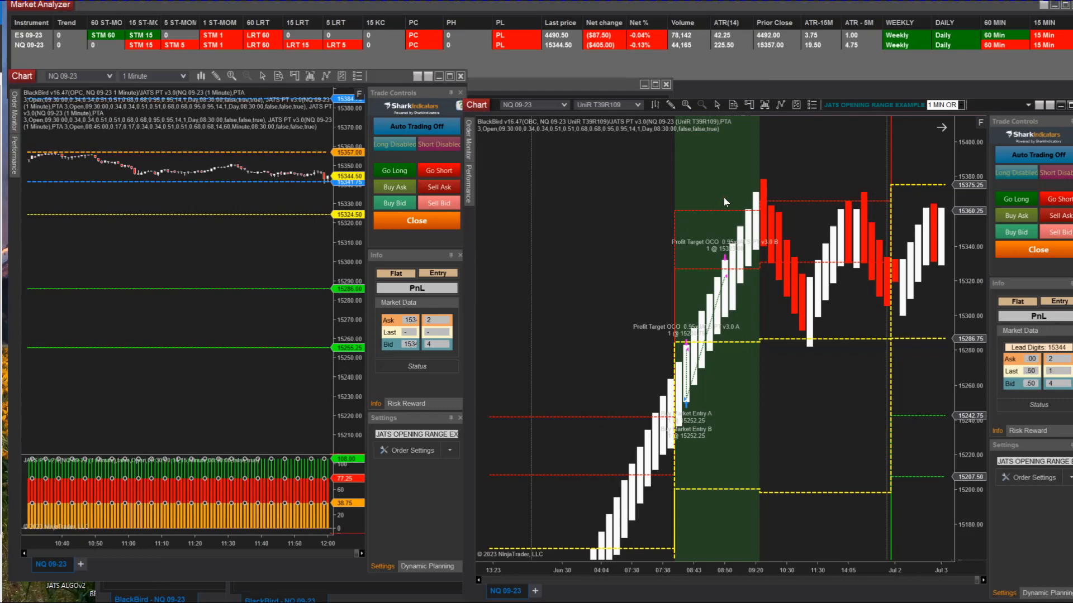
{"action": "left_click", "coordinate": [957, 258]}
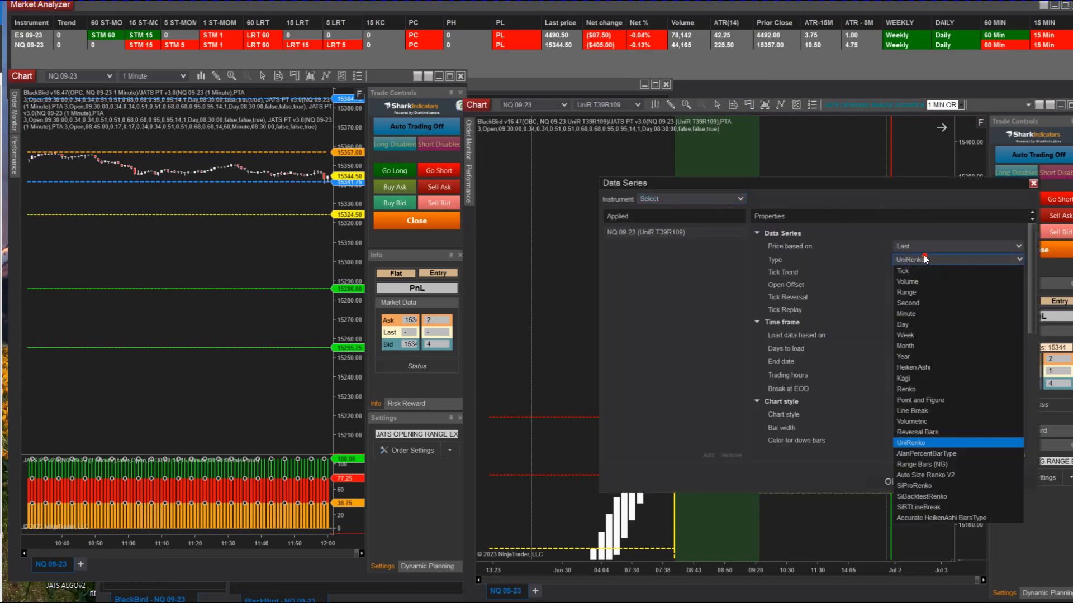
{"action": "left_click", "coordinate": [911, 443]}
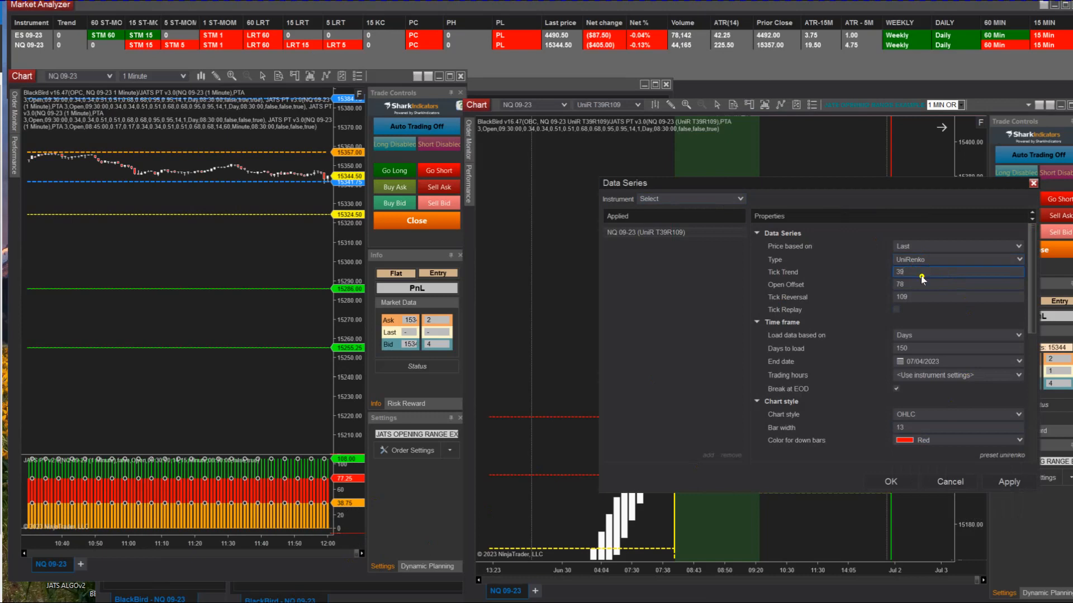
{"action": "left_click", "coordinate": [958, 284]}
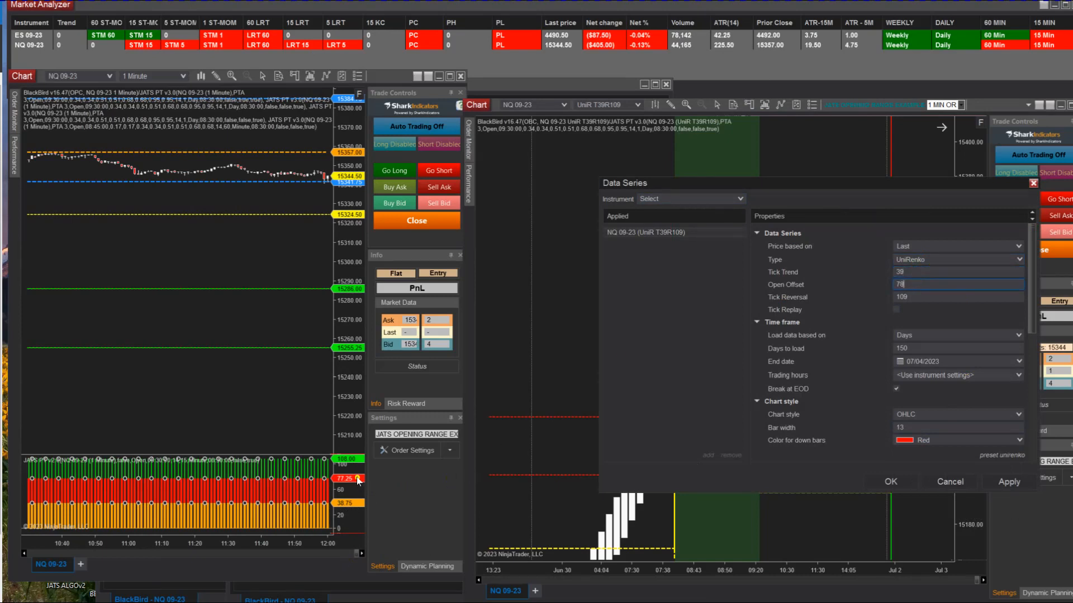
{"action": "mouse_move", "coordinate": [342, 487]}
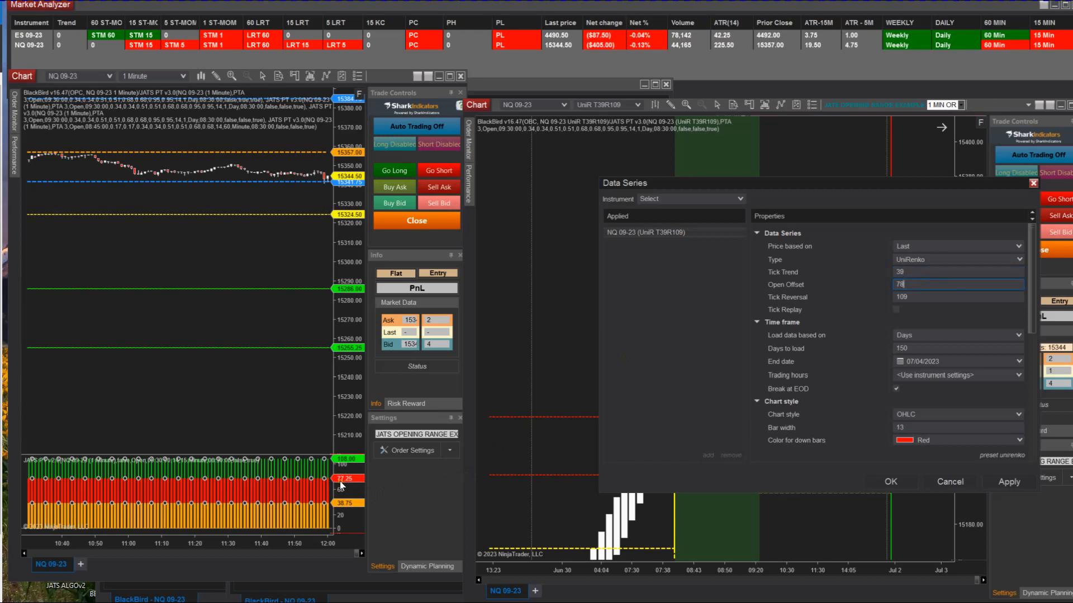
{"action": "left_click", "coordinate": [958, 296]}
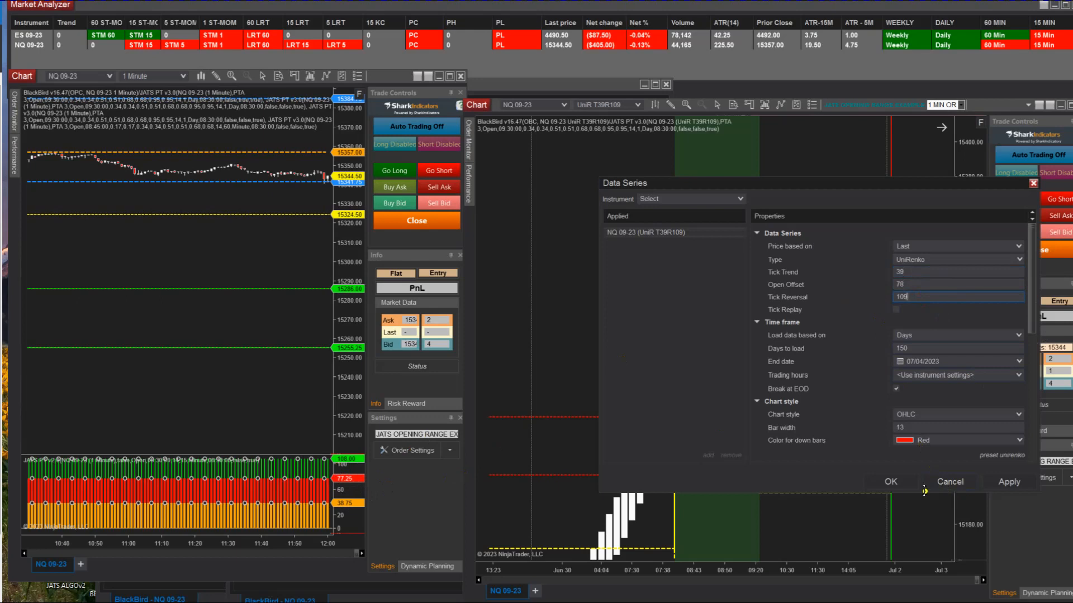
{"action": "left_click", "coordinate": [890, 482]}
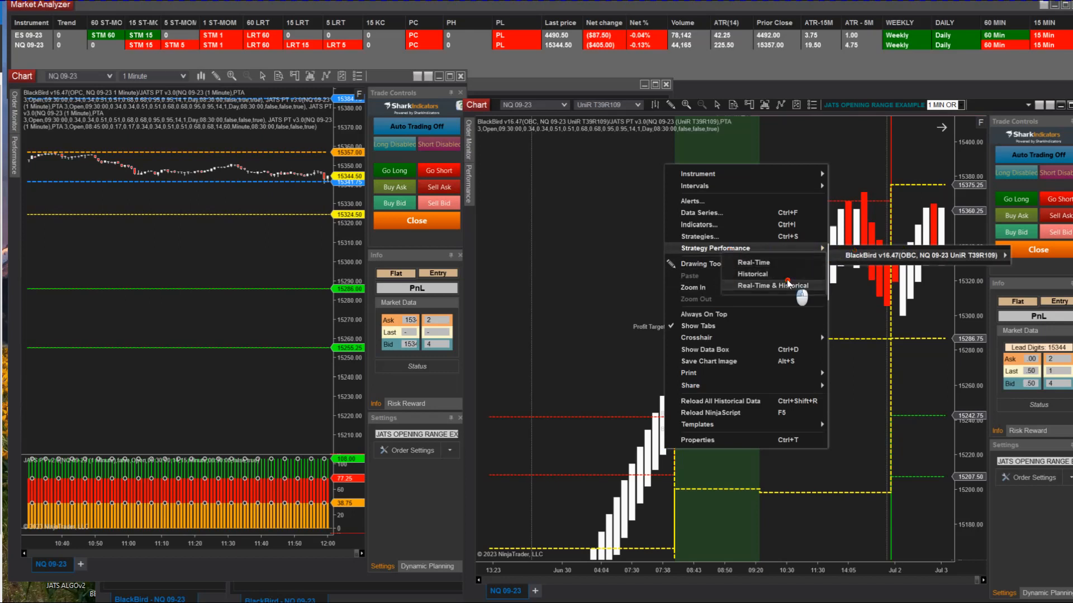
Step: Open BlackBird's Real-Time & Historical report: $106,903.84 net profit, 212 trades, 76.89% profitable
{"action": "left_click", "coordinate": [773, 285]}
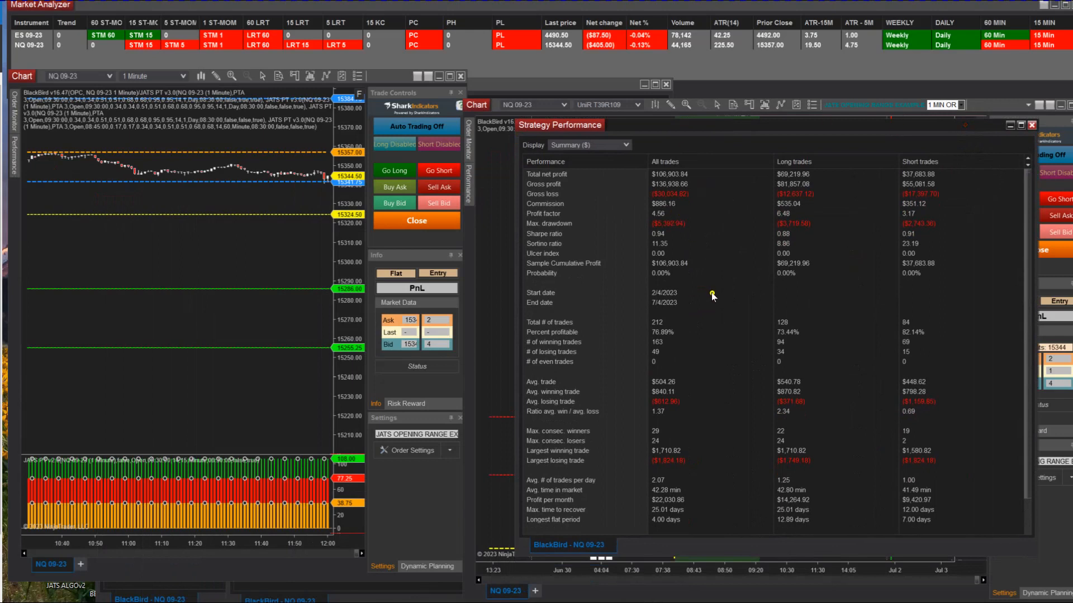
{"action": "mouse_move", "coordinate": [680, 335]}
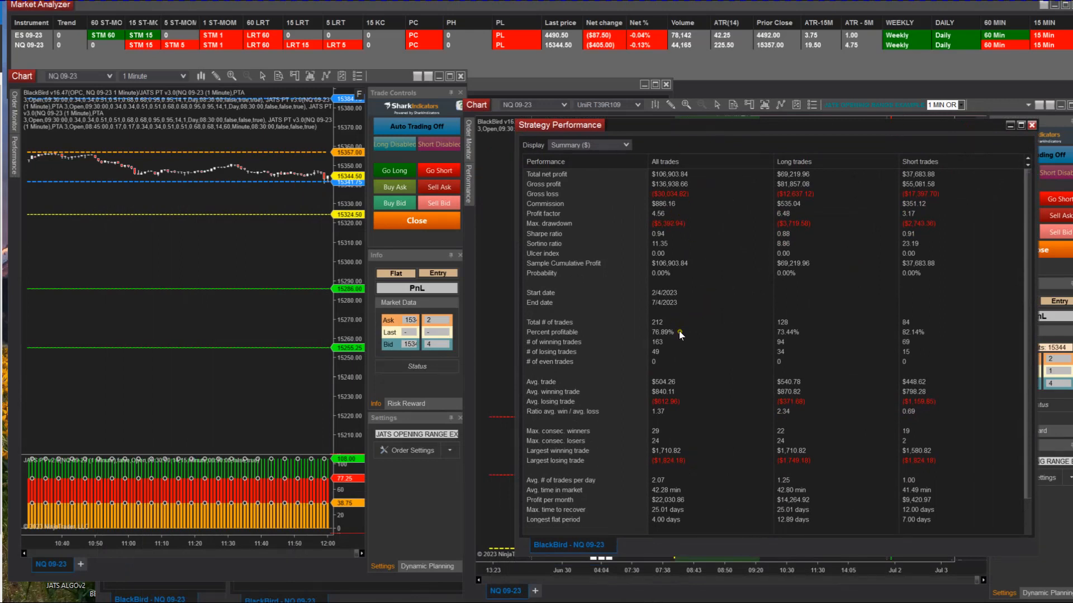
{"action": "mouse_move", "coordinate": [802, 350]}
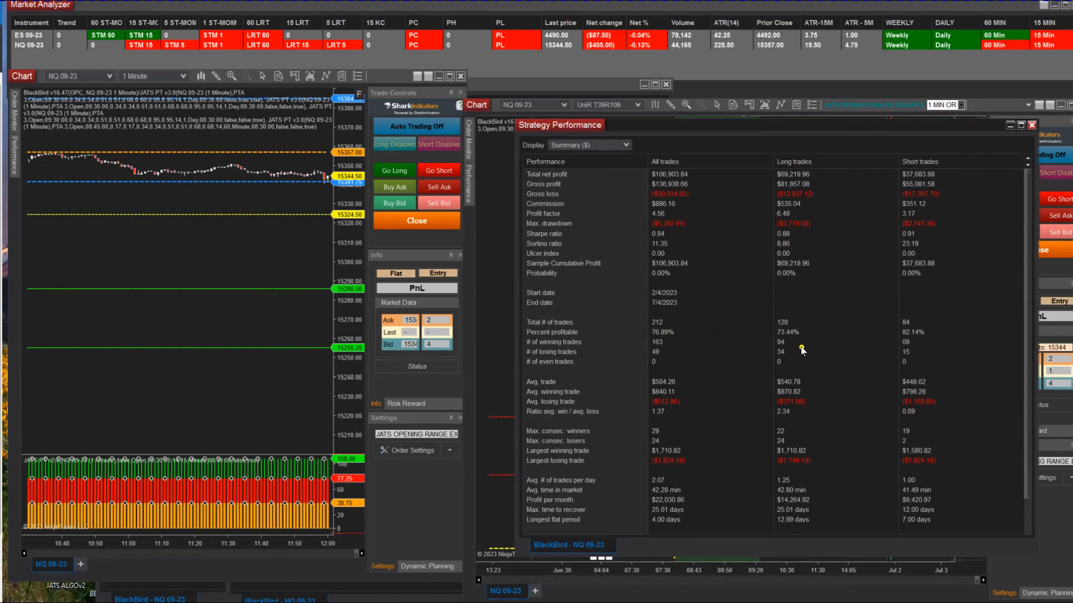
{"action": "mouse_move", "coordinate": [805, 352]}
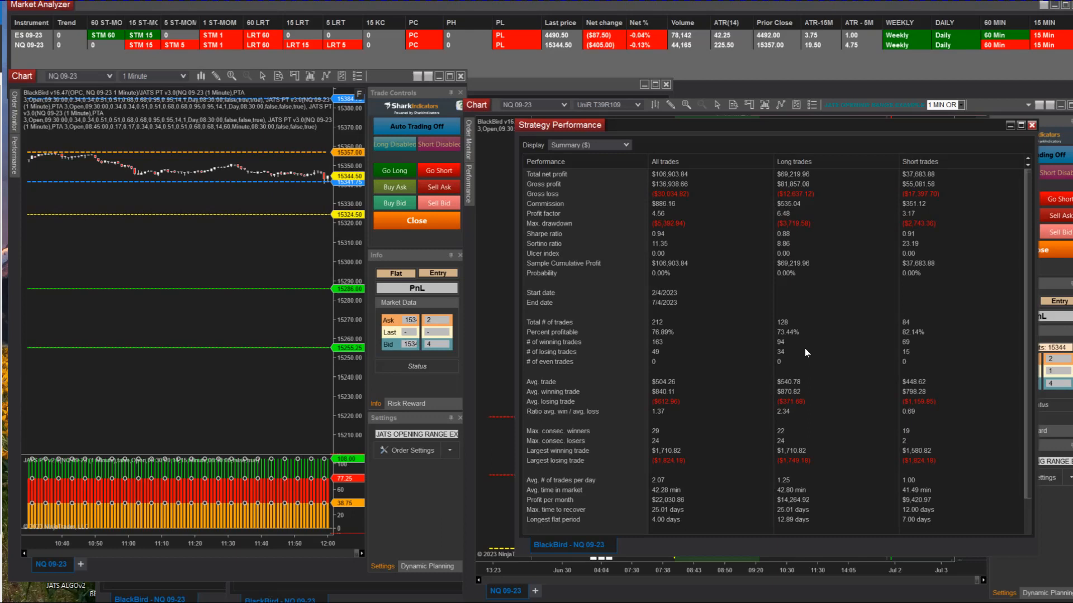
{"action": "mouse_move", "coordinate": [1000, 152]}
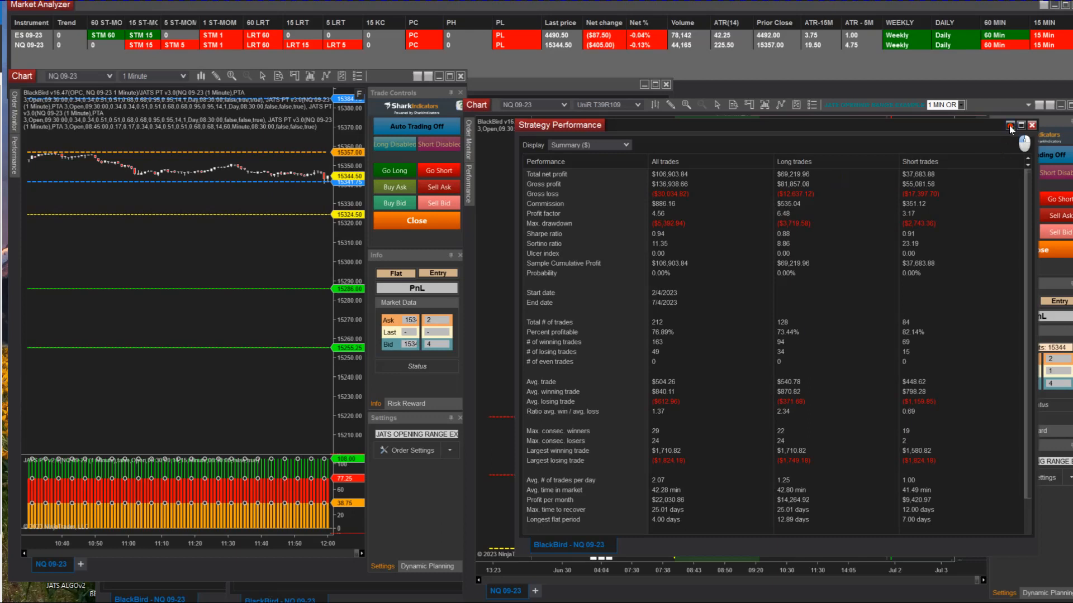
Step: Close the Strategy Performance report to return to the UniRenko NQ chart
{"action": "left_click", "coordinate": [1032, 124]}
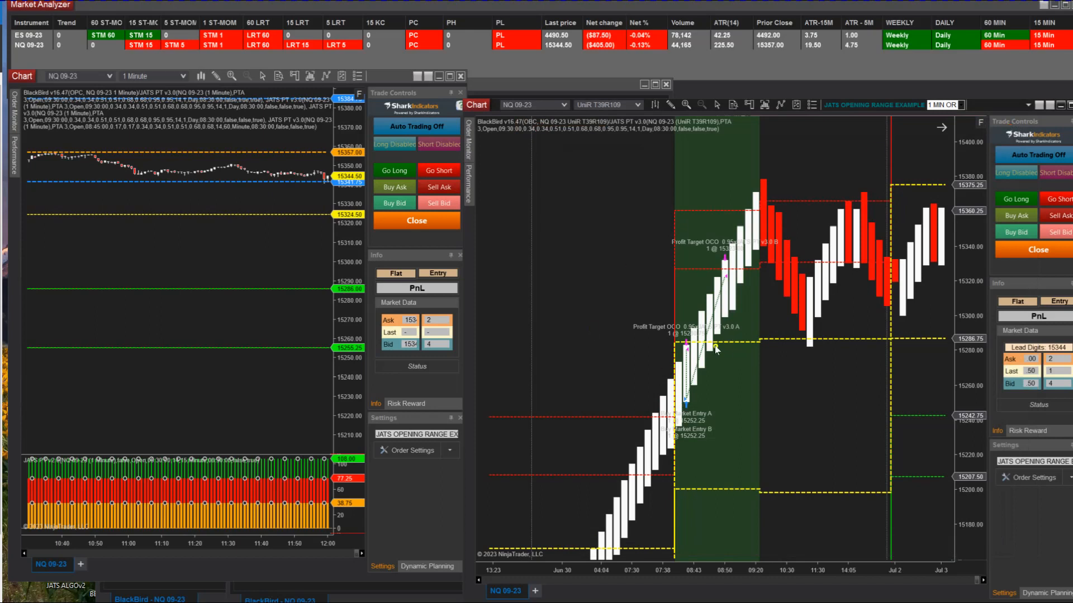
{"action": "mouse_move", "coordinate": [646, 415]}
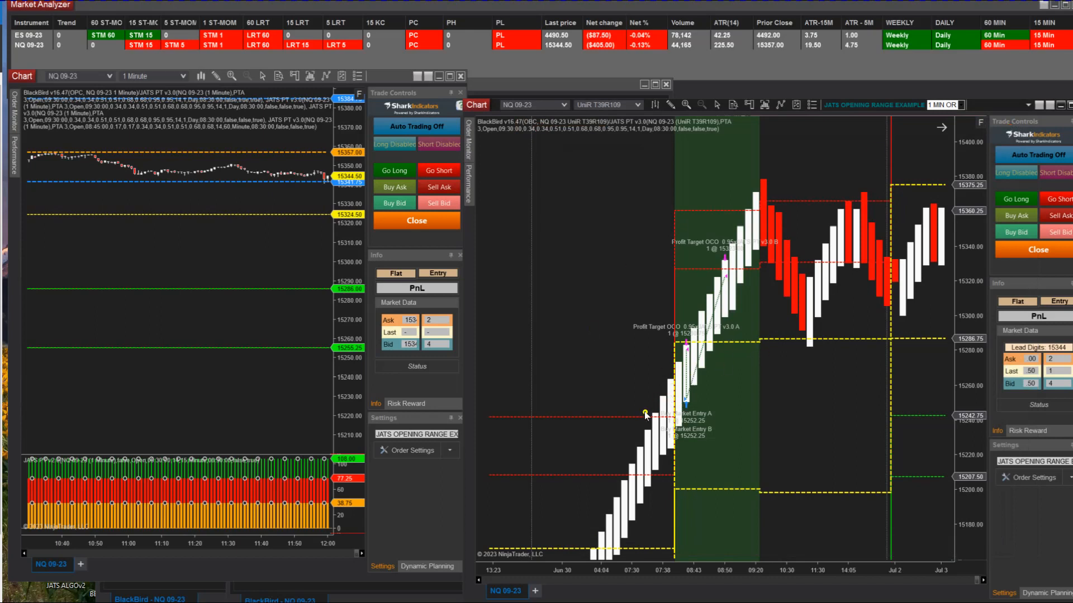
{"action": "mouse_move", "coordinate": [915, 406]}
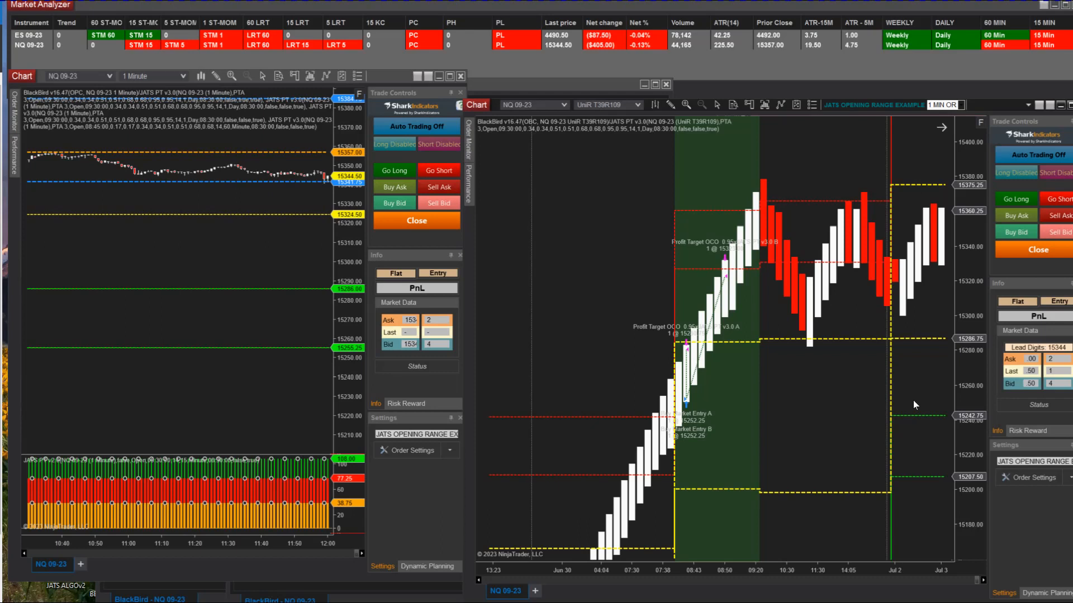
{"action": "mouse_move", "coordinate": [915, 403]}
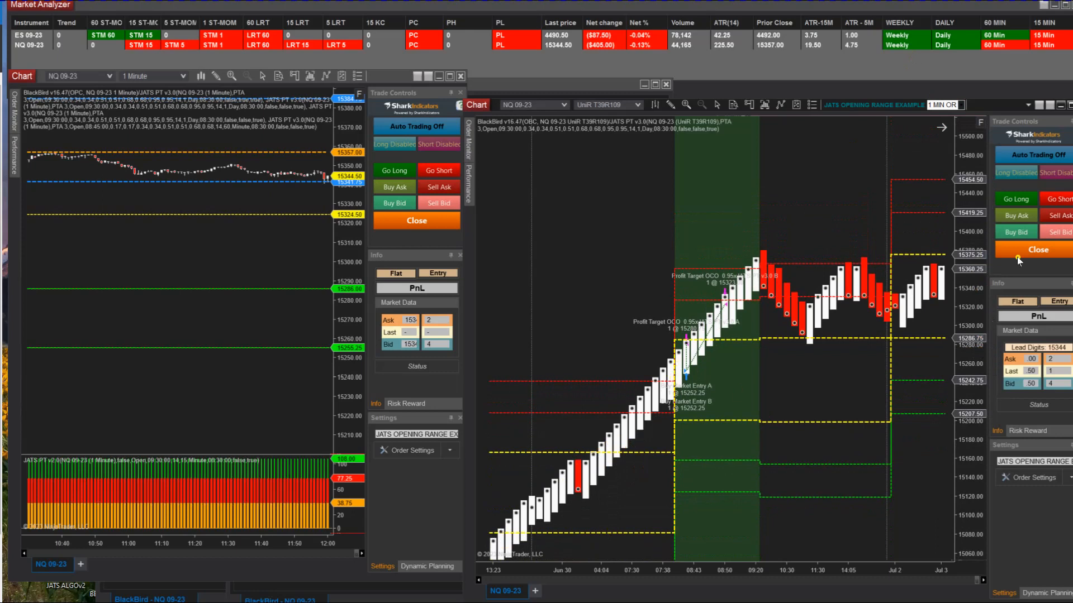
{"action": "mouse_move", "coordinate": [771, 232]}
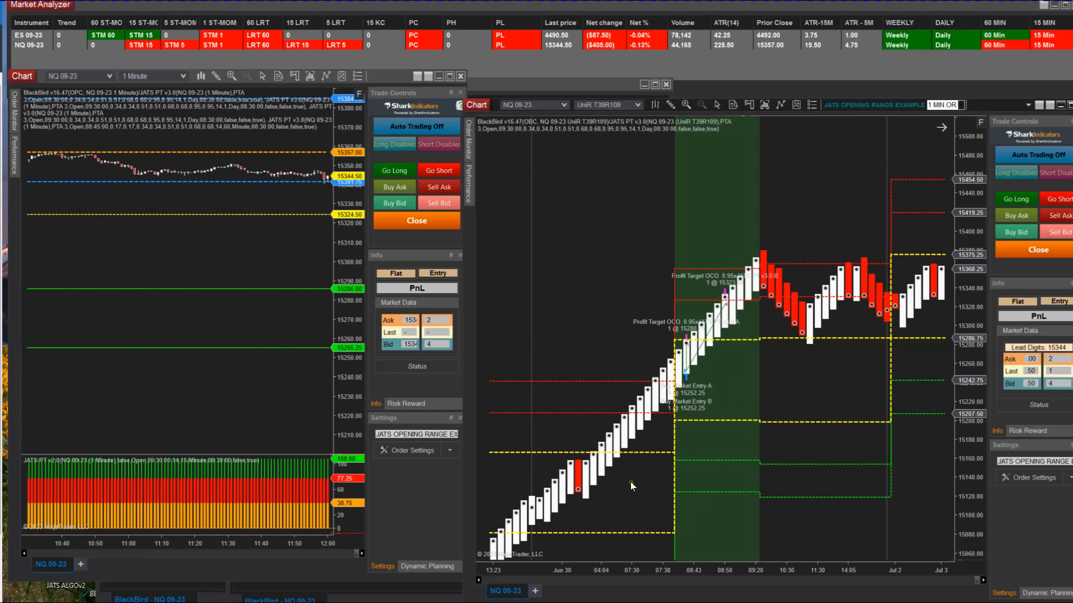
{"action": "mouse_move", "coordinate": [636, 386]}
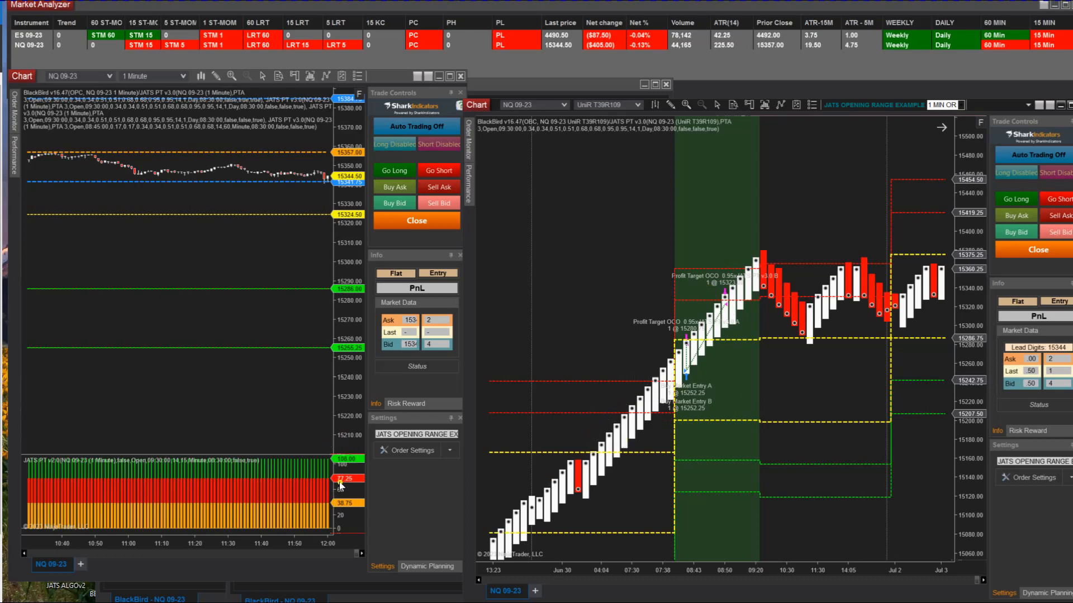
{"action": "mouse_move", "coordinate": [329, 523]}
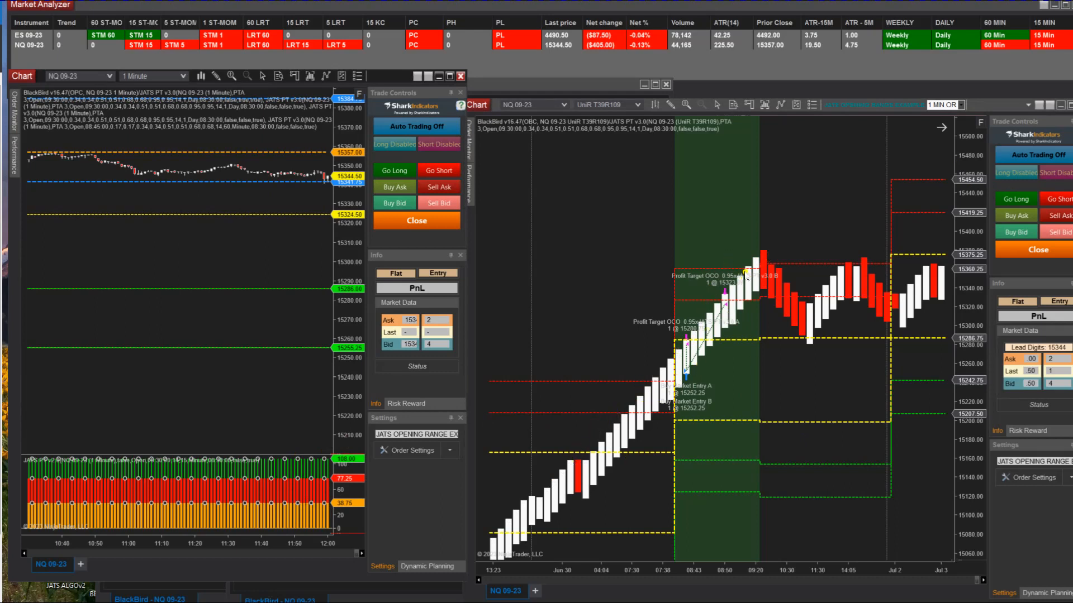
{"action": "mouse_move", "coordinate": [760, 287]}
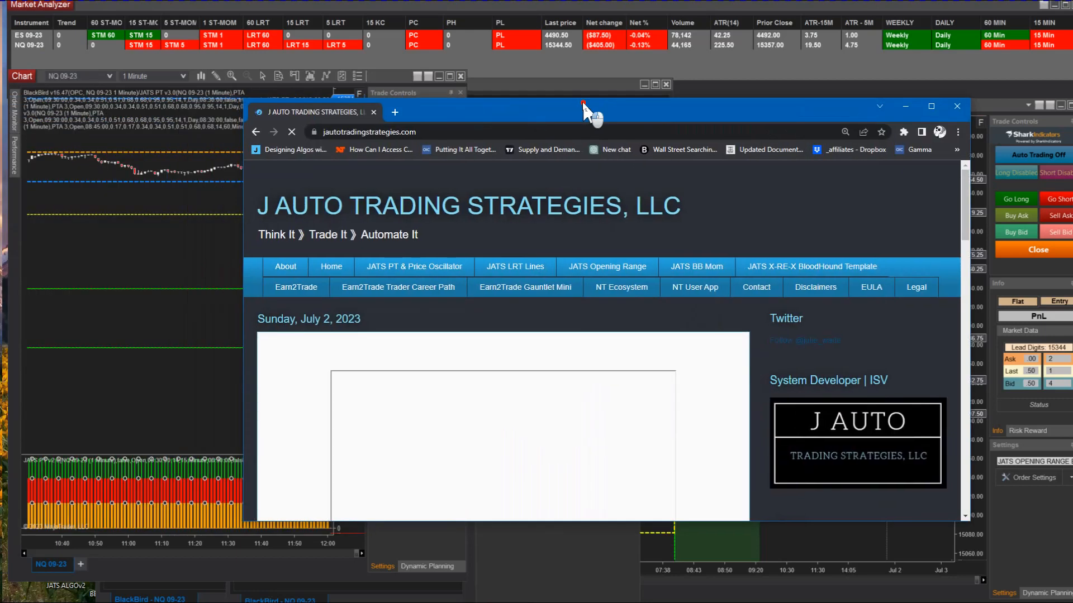
Step: Maximize the website and browse the JATS PT & Price Oscillator page with its $175 monthly plan
{"action": "left_click", "coordinate": [930, 106]}
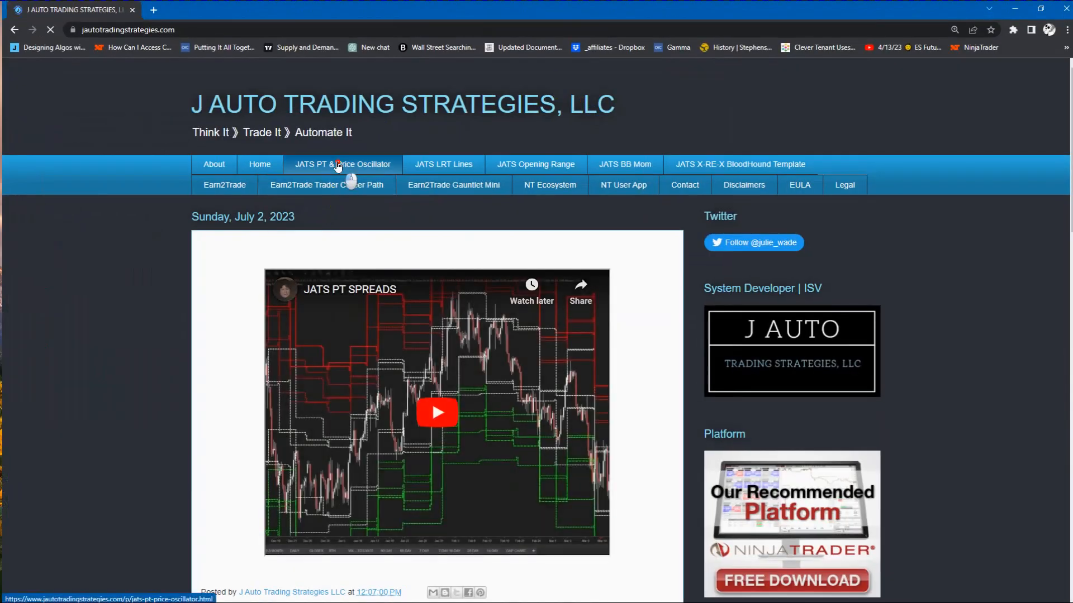
{"action": "left_click", "coordinate": [342, 164]}
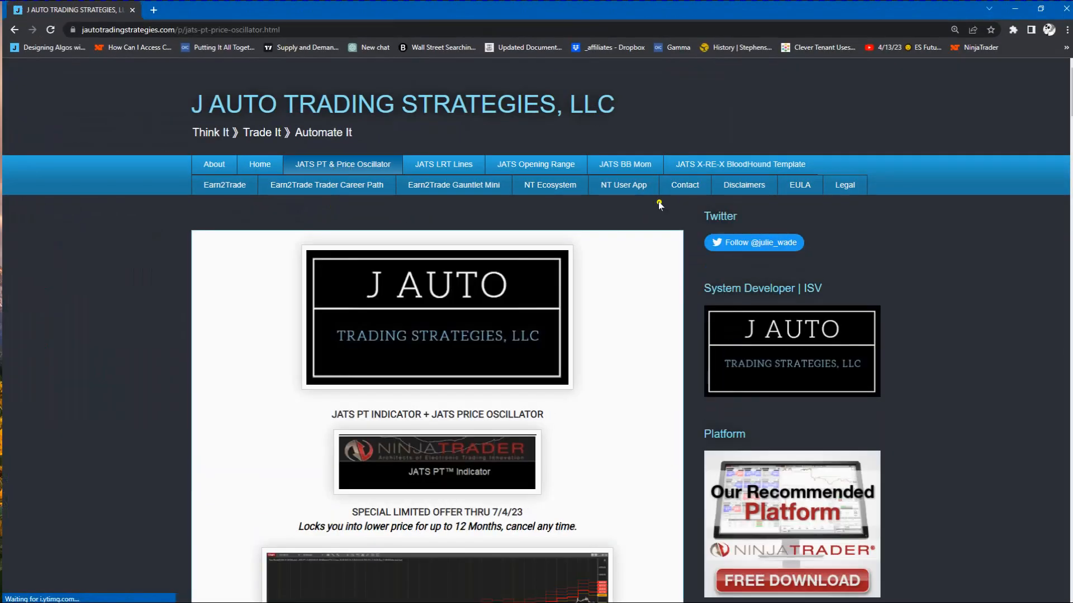
{"action": "scroll", "scroll_direction": "down", "scroll_amount": 3}
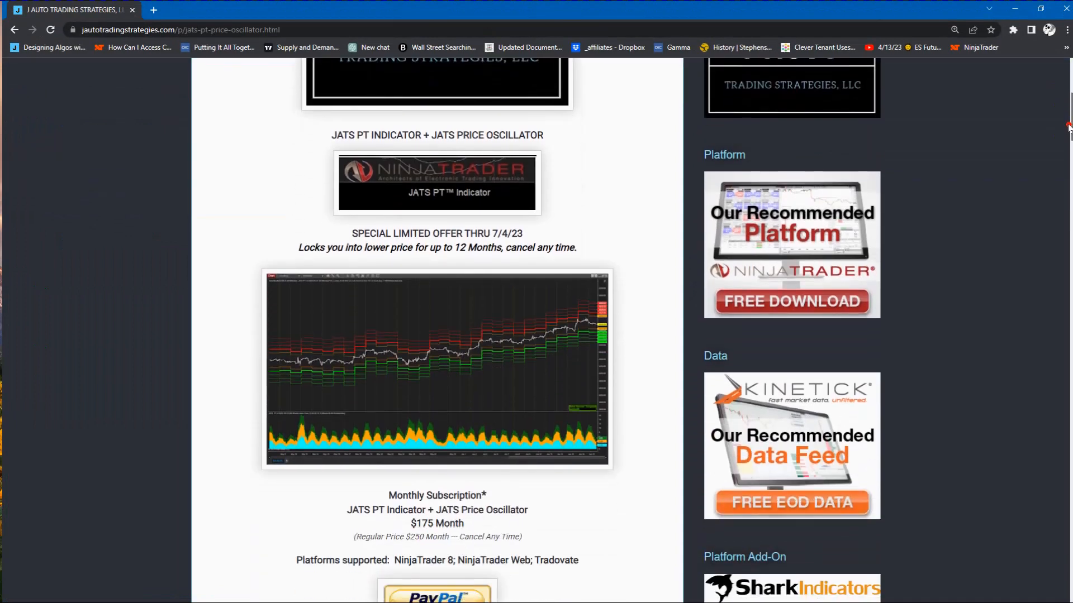
{"action": "scroll", "scroll_direction": "down", "scroll_amount": 3}
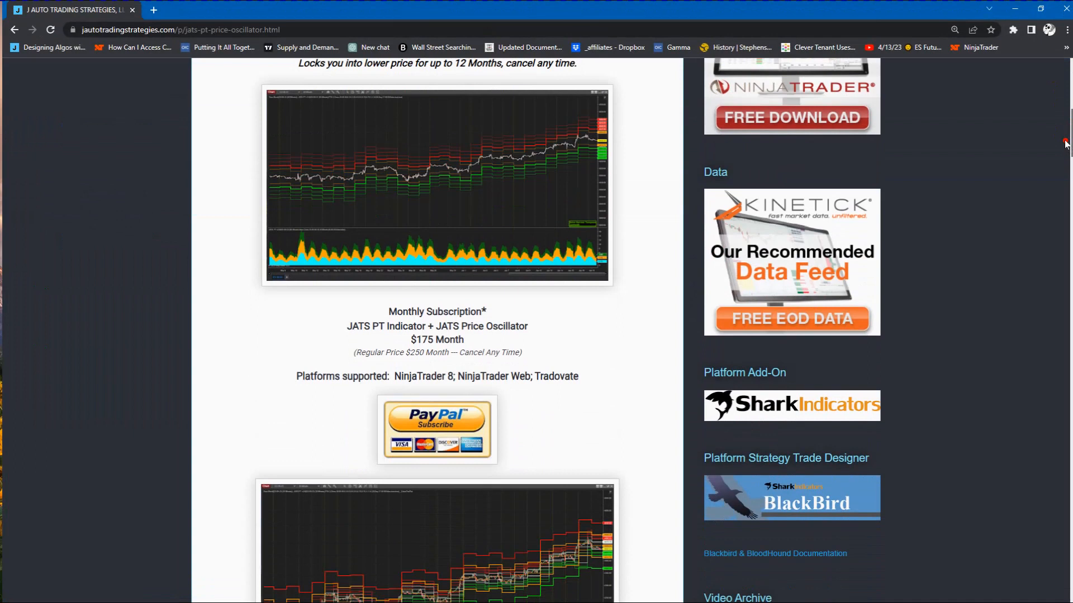
{"action": "scroll", "scroll_direction": "down", "scroll_amount": 3}
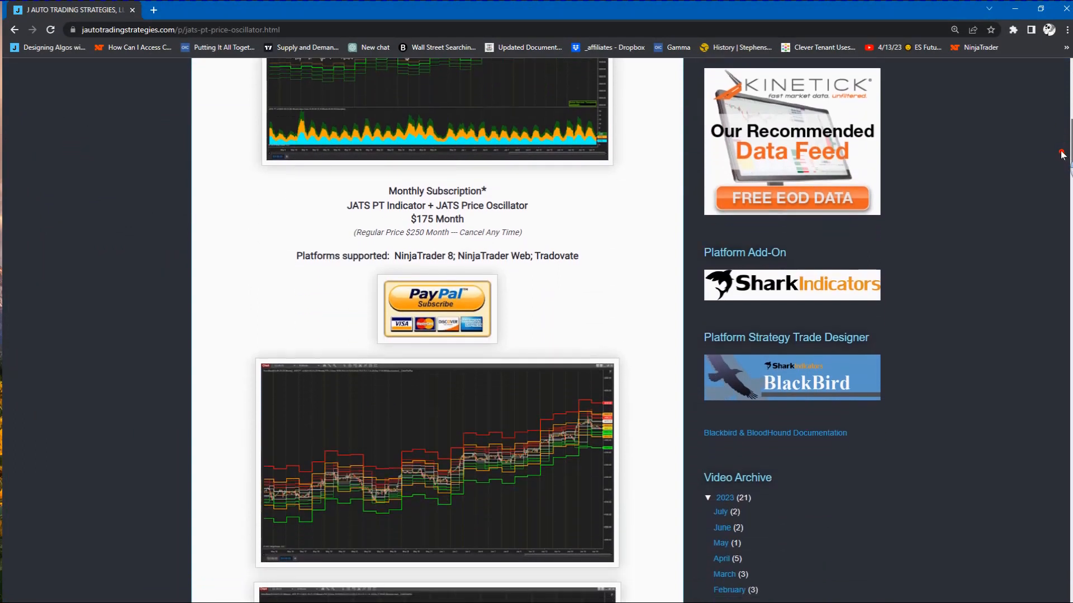
{"action": "scroll", "scroll_direction": "down", "scroll_amount": 3}
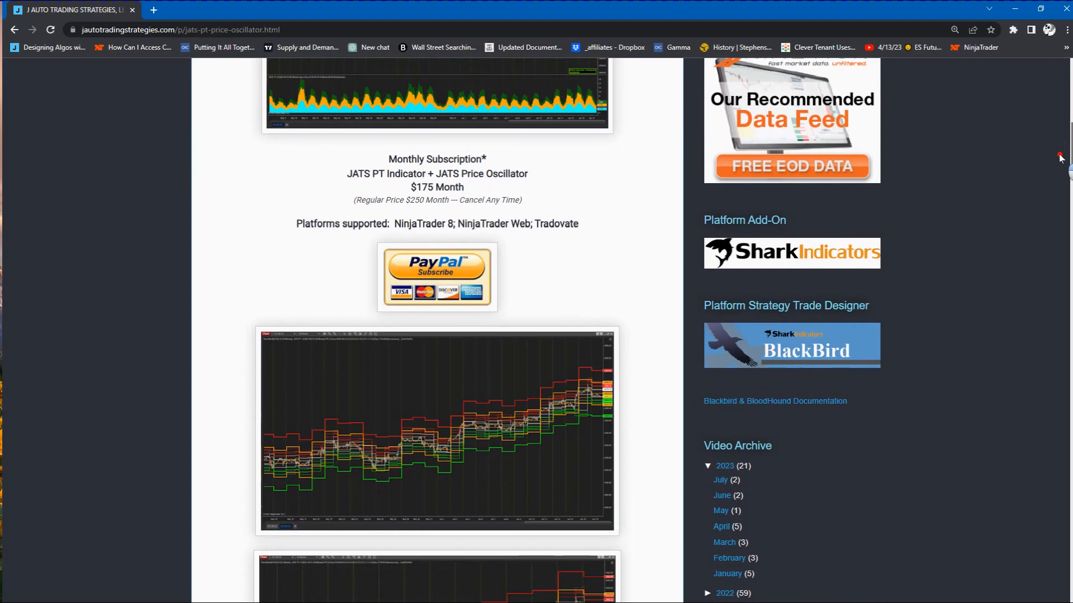
{"action": "scroll", "scroll_direction": "up", "scroll_amount": 3}
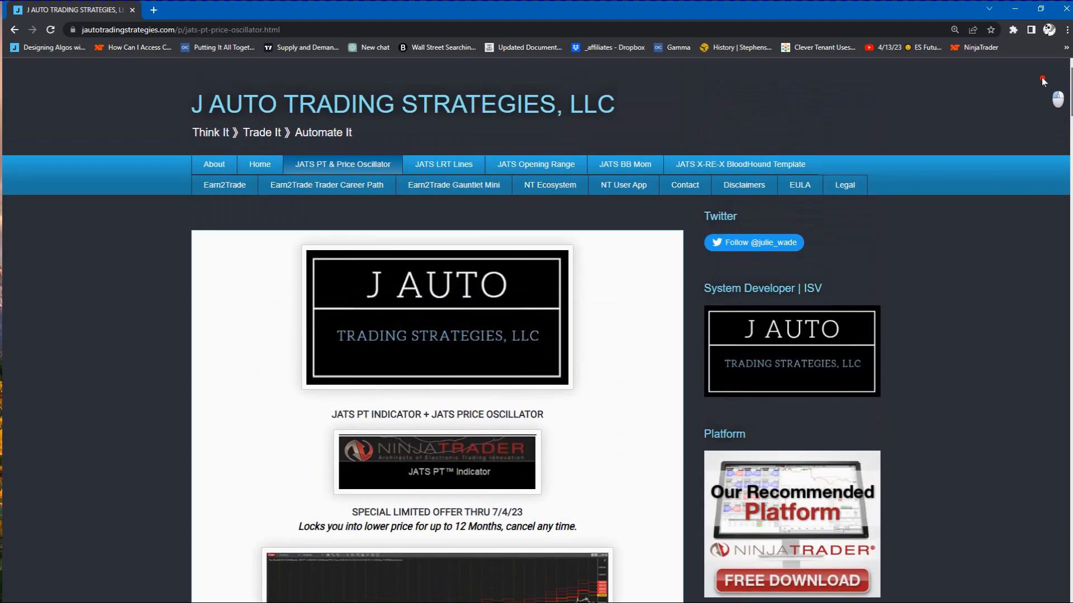
{"action": "mouse_move", "coordinate": [357, 150]}
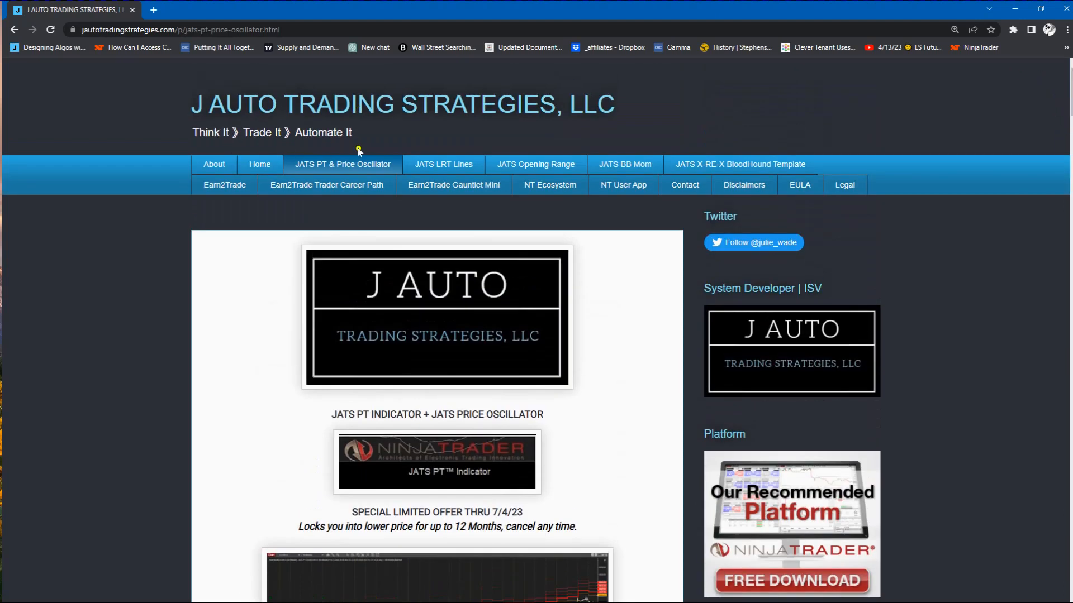
{"action": "mouse_move", "coordinate": [201, 202]}
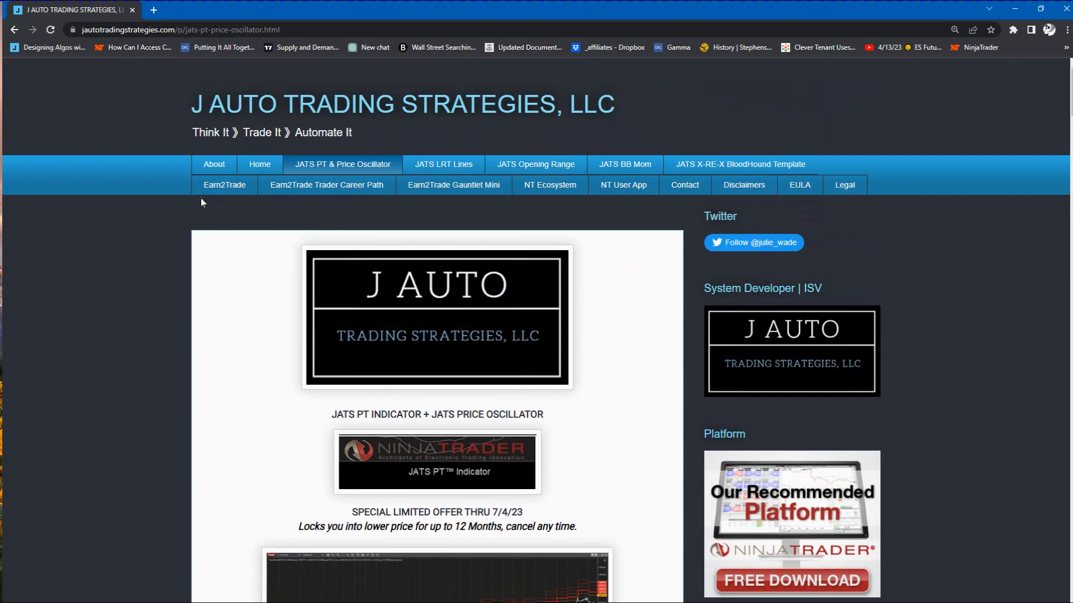
{"action": "mouse_move", "coordinate": [224, 185]}
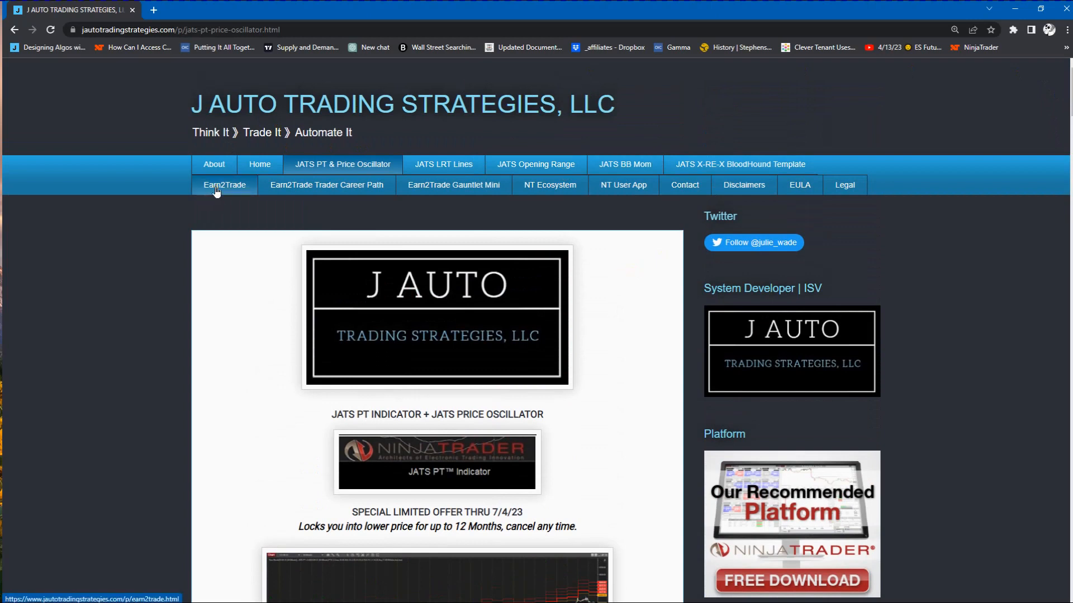
Step: Read the Earn2Trade offers (30% and 50% off, coupon JATS), highlighting the July 9th deadline
{"action": "left_click", "coordinate": [223, 184]}
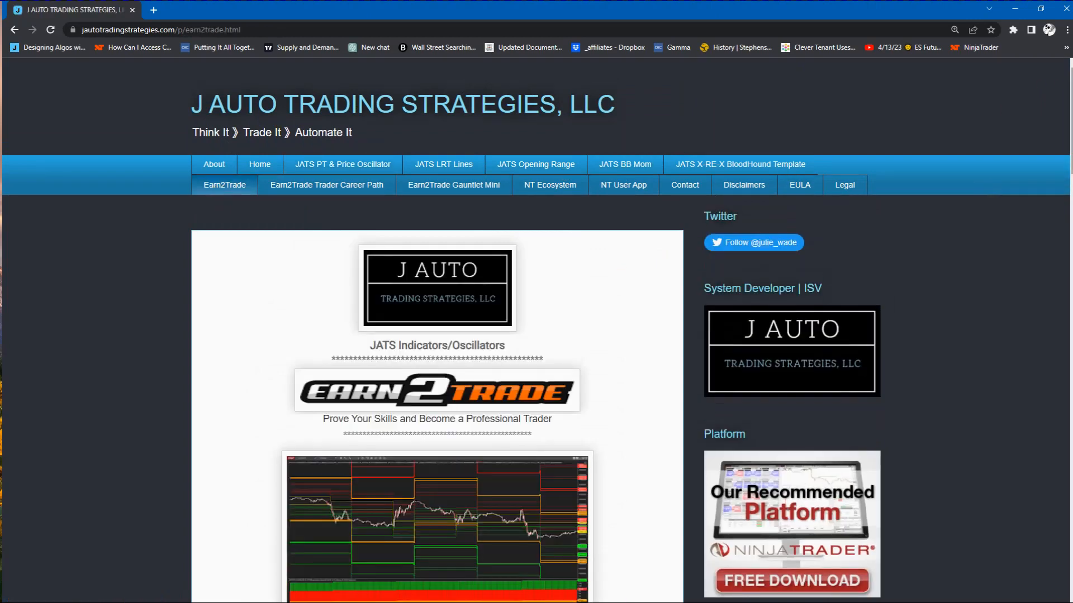
{"action": "scroll", "scroll_direction": "down", "scroll_amount": 3}
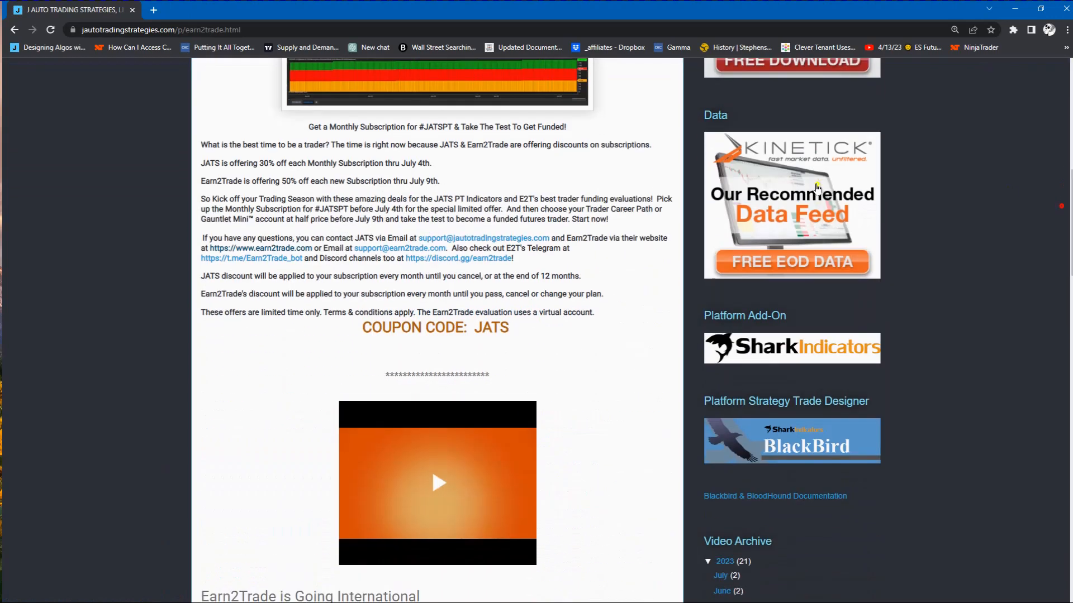
{"action": "double_click", "coordinate": [417, 180]}
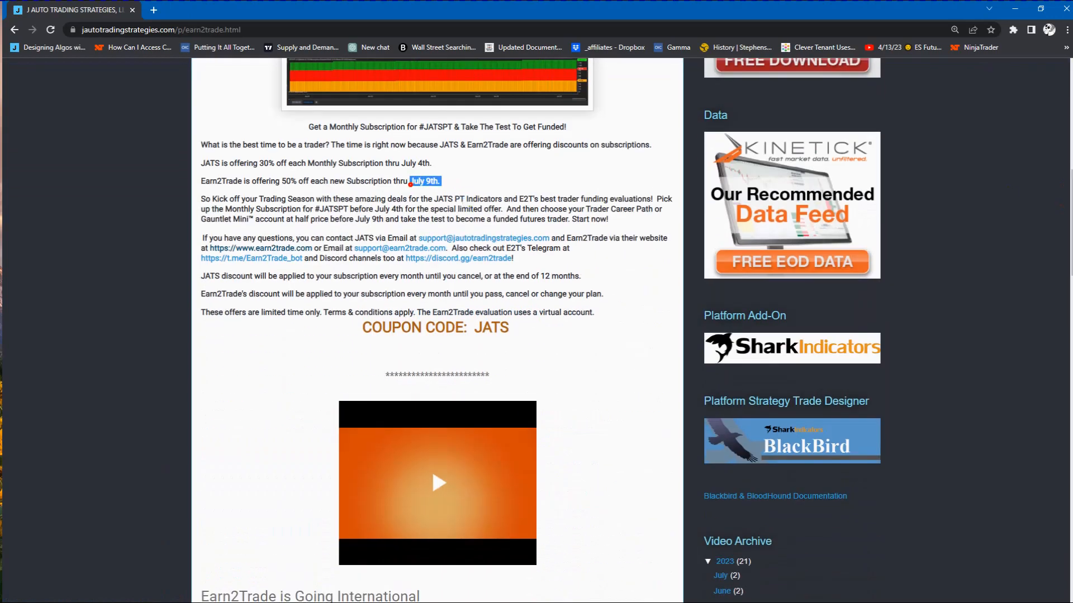
{"action": "mouse_move", "coordinate": [583, 368]}
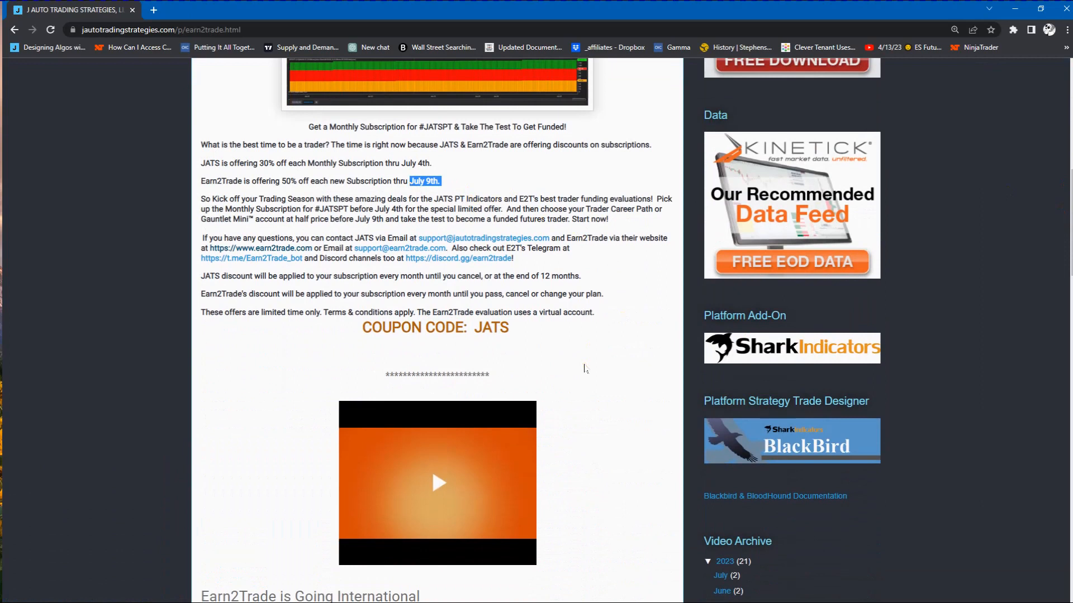
{"action": "left_click", "coordinate": [588, 366]}
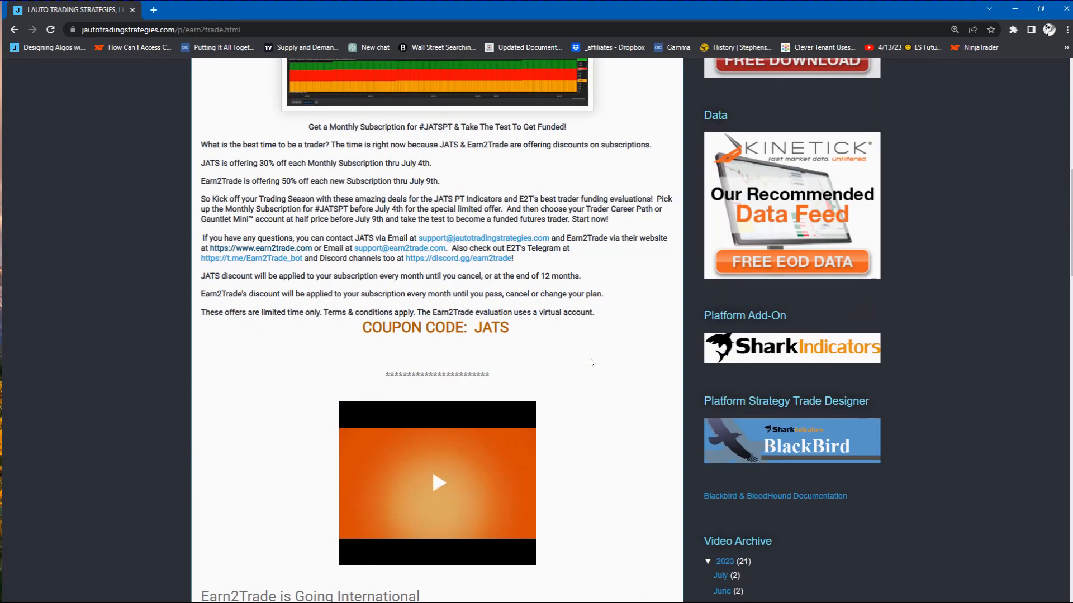
{"action": "mouse_move", "coordinate": [587, 363]}
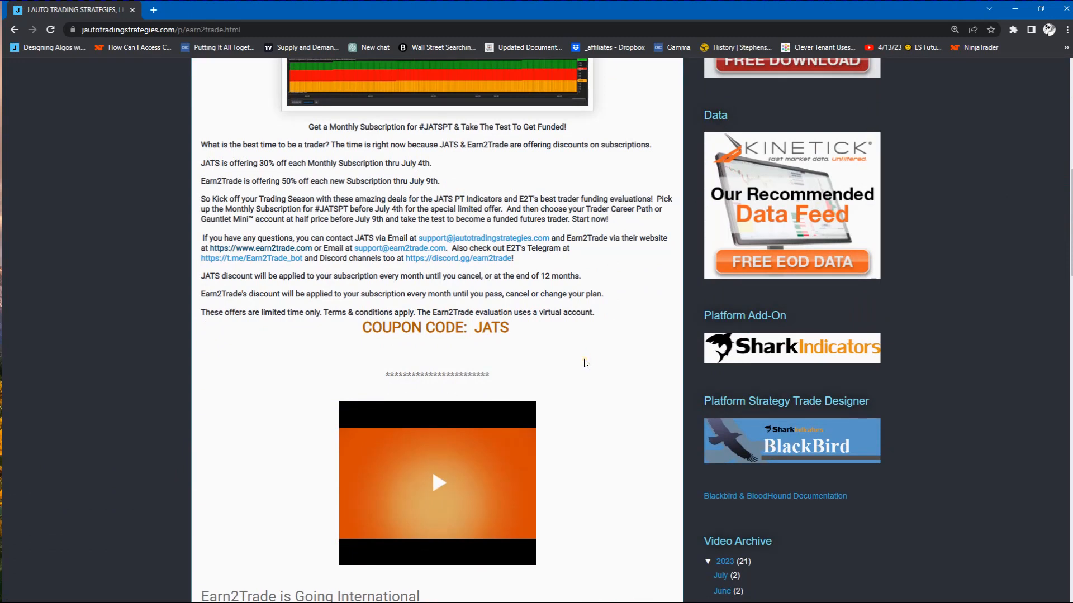
{"action": "scroll", "scroll_direction": "up", "scroll_amount": 3}
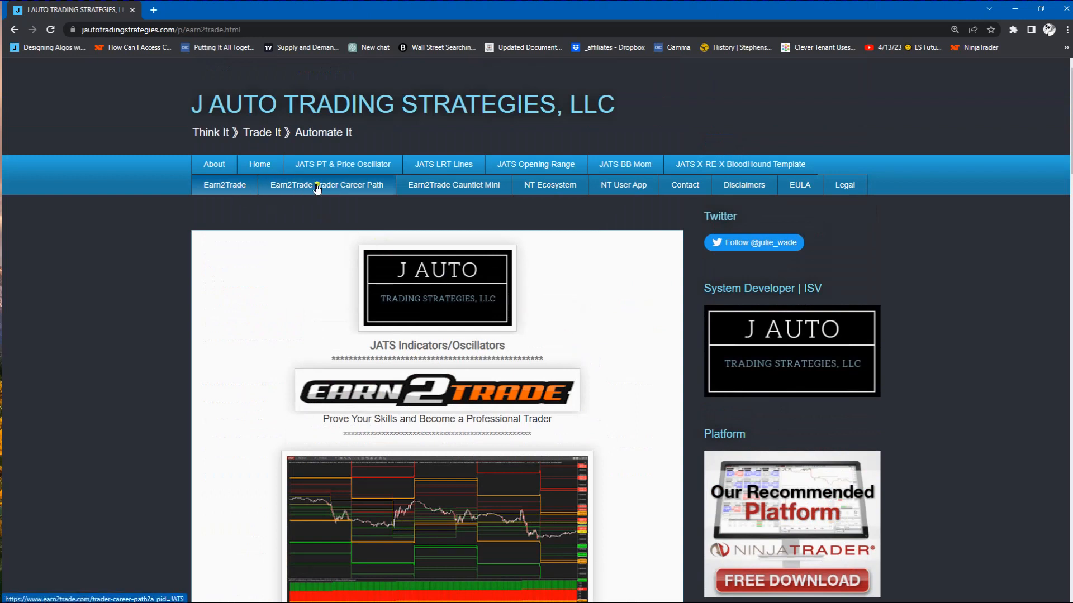
{"action": "mouse_move", "coordinate": [325, 187]}
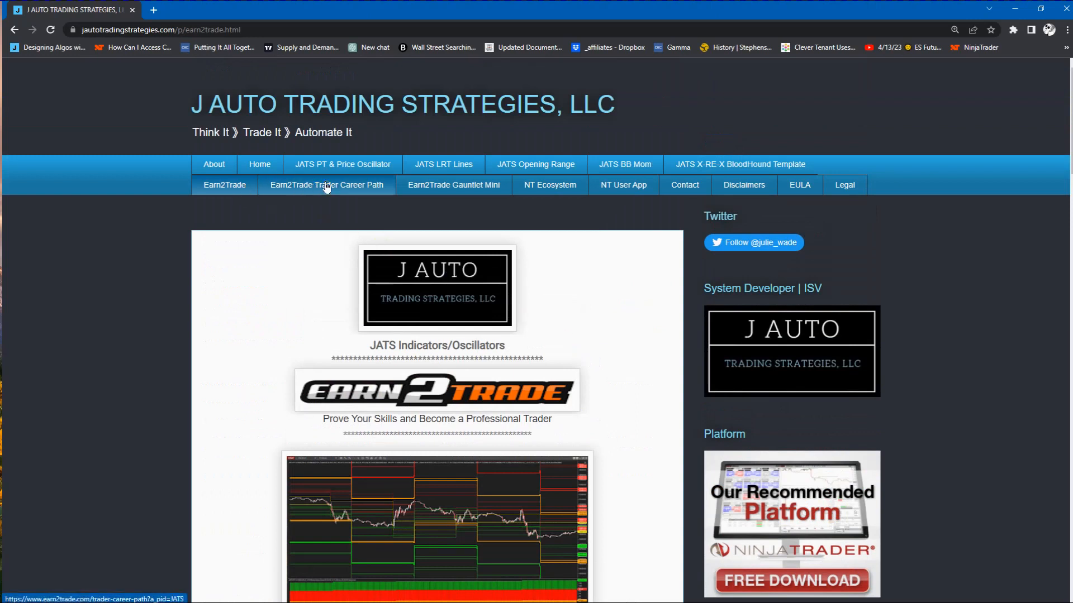
{"action": "mouse_move", "coordinate": [454, 185]}
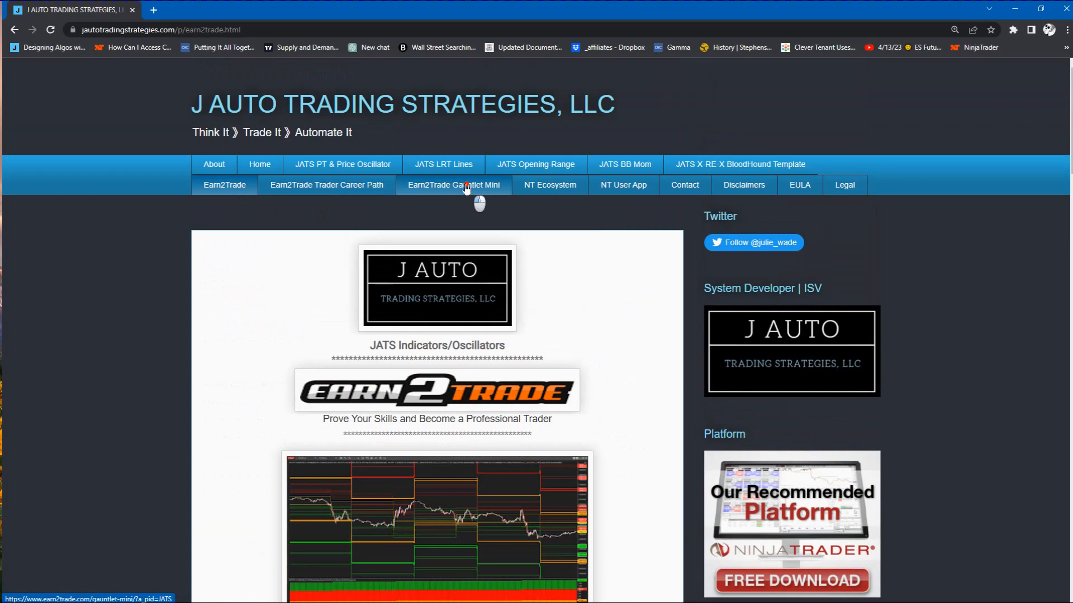
Step: Open the Gauntlet Mini page showing 50%-off monthly plans from $85 to $275
{"action": "left_click", "coordinate": [453, 185]}
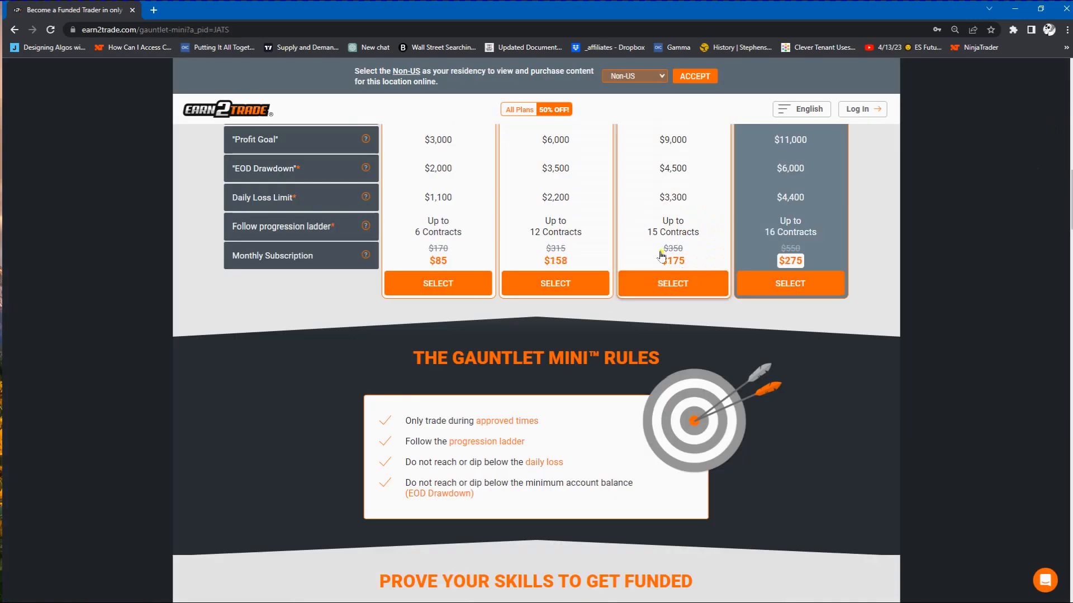
{"action": "mouse_move", "coordinate": [673, 283]}
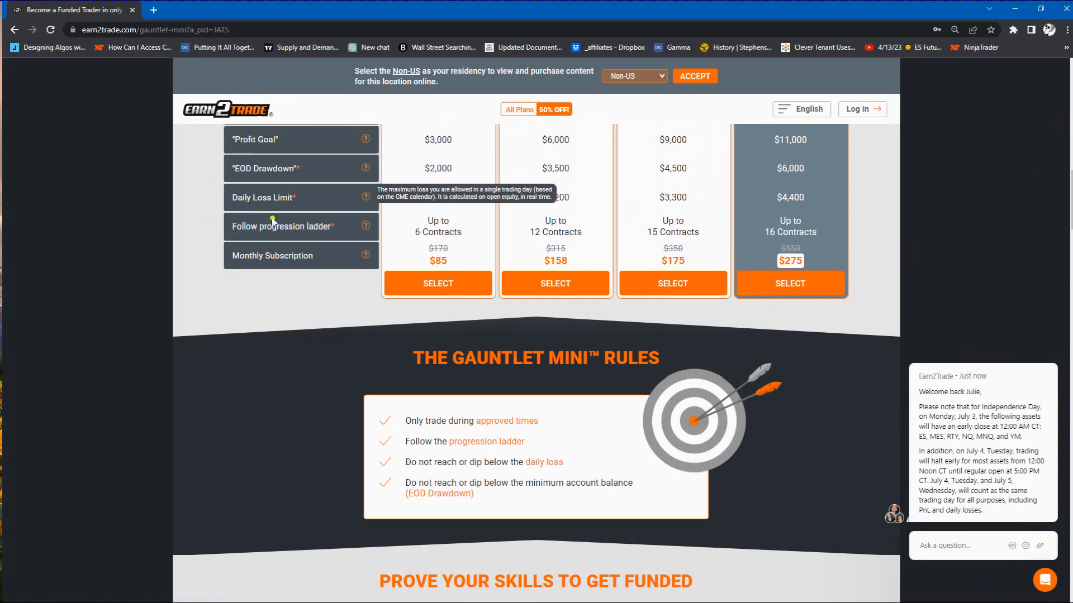
{"action": "mouse_move", "coordinate": [278, 258]}
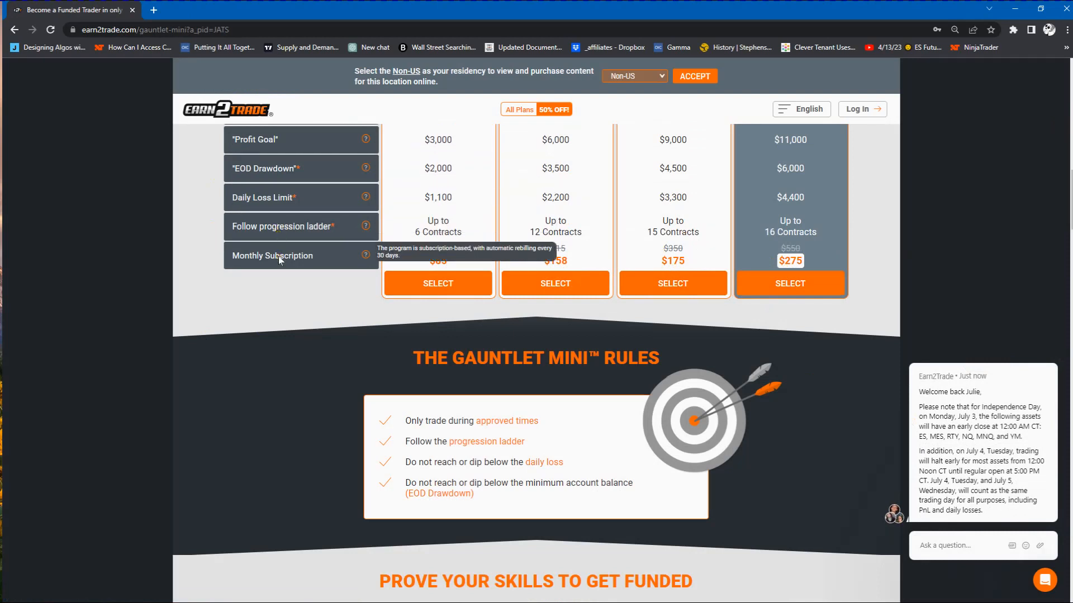
{"action": "mouse_move", "coordinate": [826, 270]}
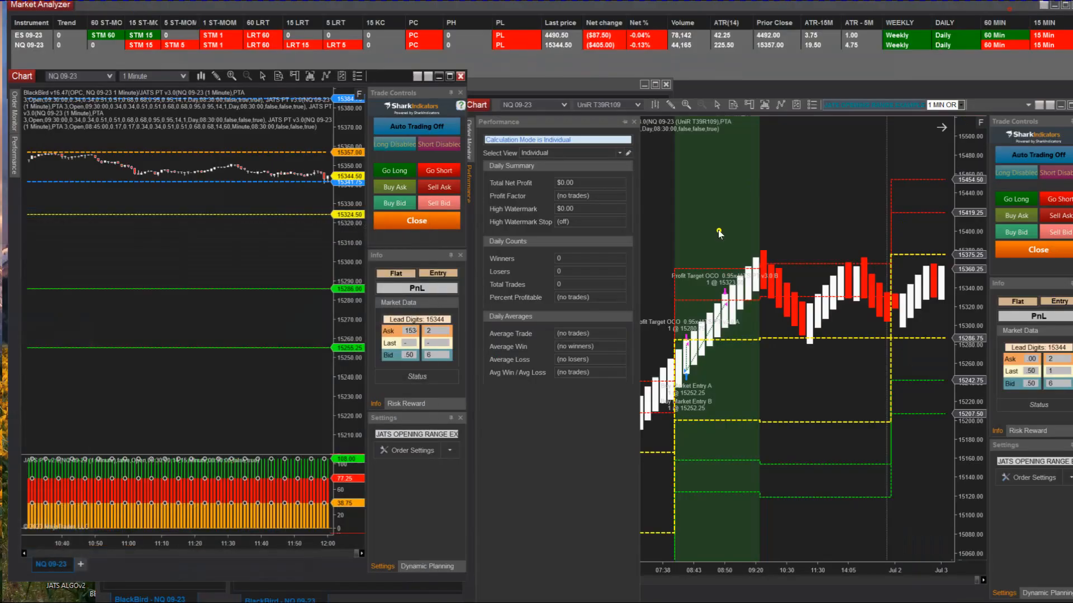
Step: Close the Performance panel covering the UniRenko NQ 09-23 chart
{"action": "left_click", "coordinate": [633, 122]}
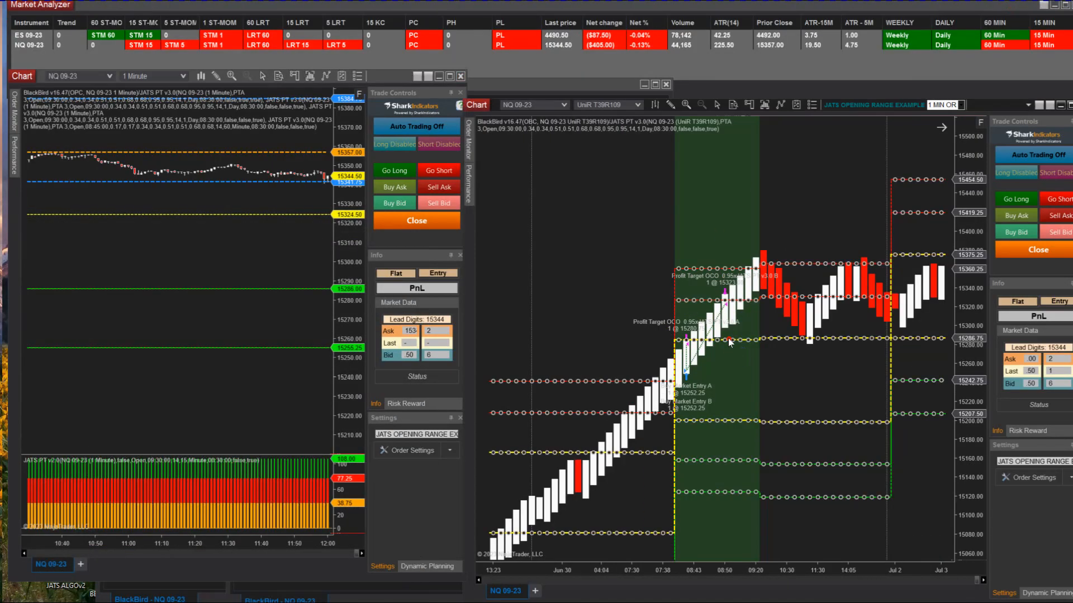
{"action": "mouse_move", "coordinate": [686, 342]}
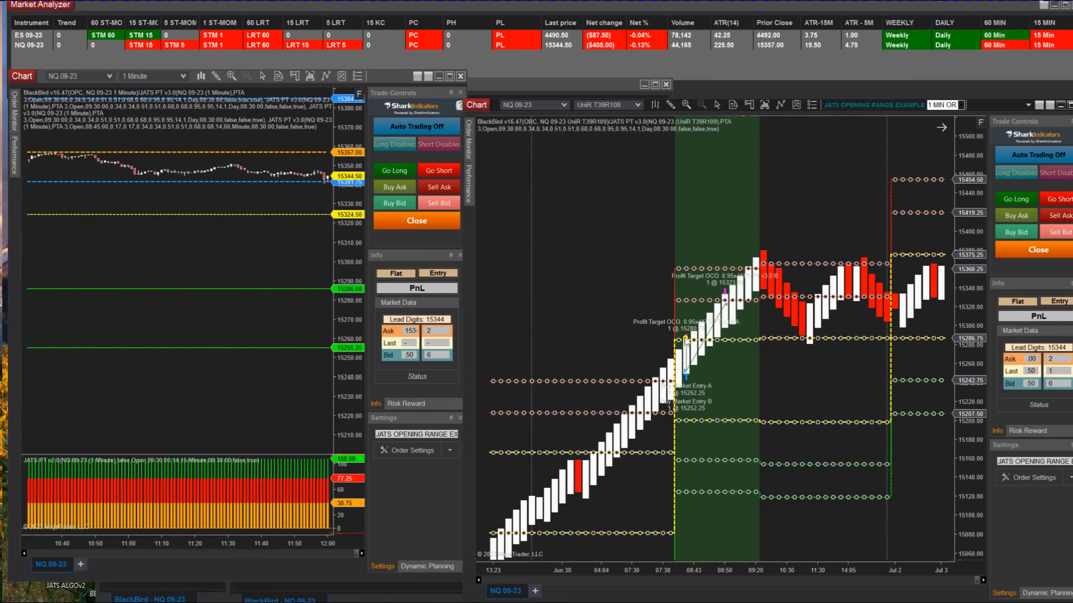
{"action": "mouse_move", "coordinate": [661, 344]}
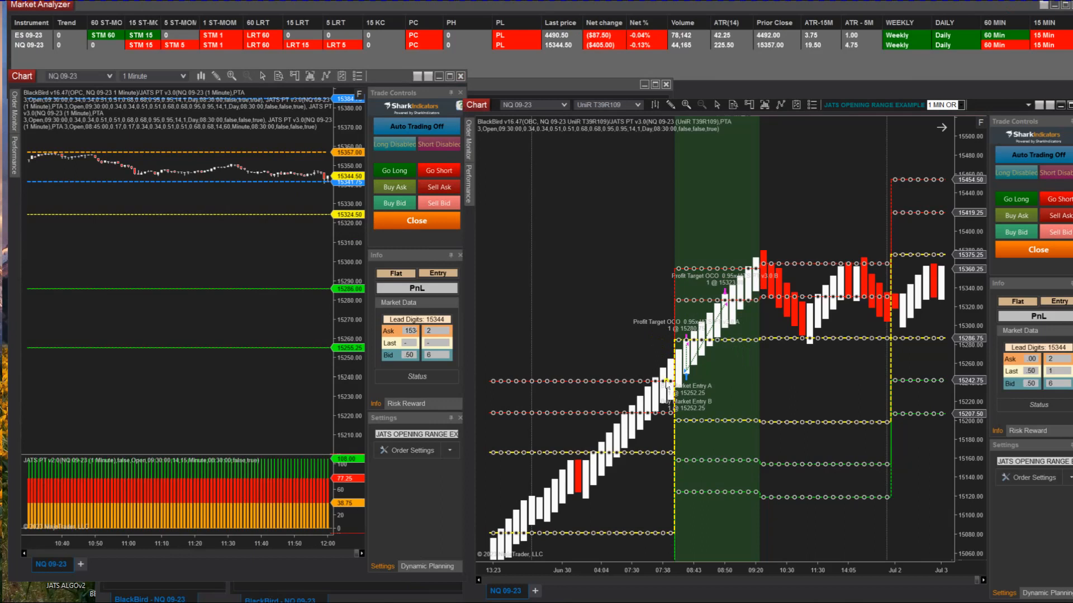
{"action": "mouse_move", "coordinate": [701, 389]}
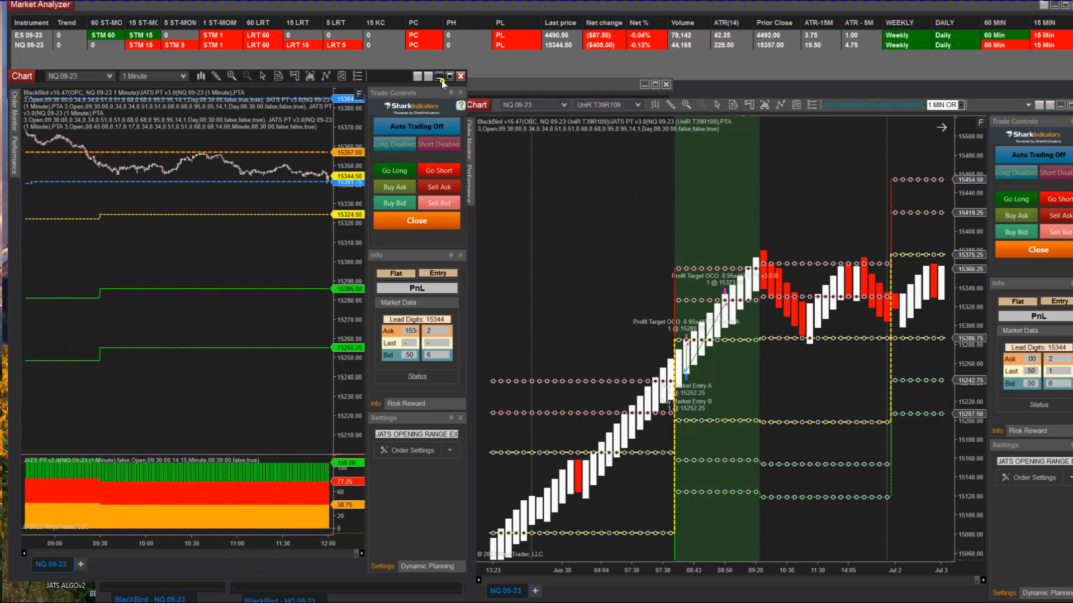
Step: Maximize the 1-minute NQ 09-23 chart window showing BlackBird entries and opening-range levels
{"action": "left_click", "coordinate": [448, 76]}
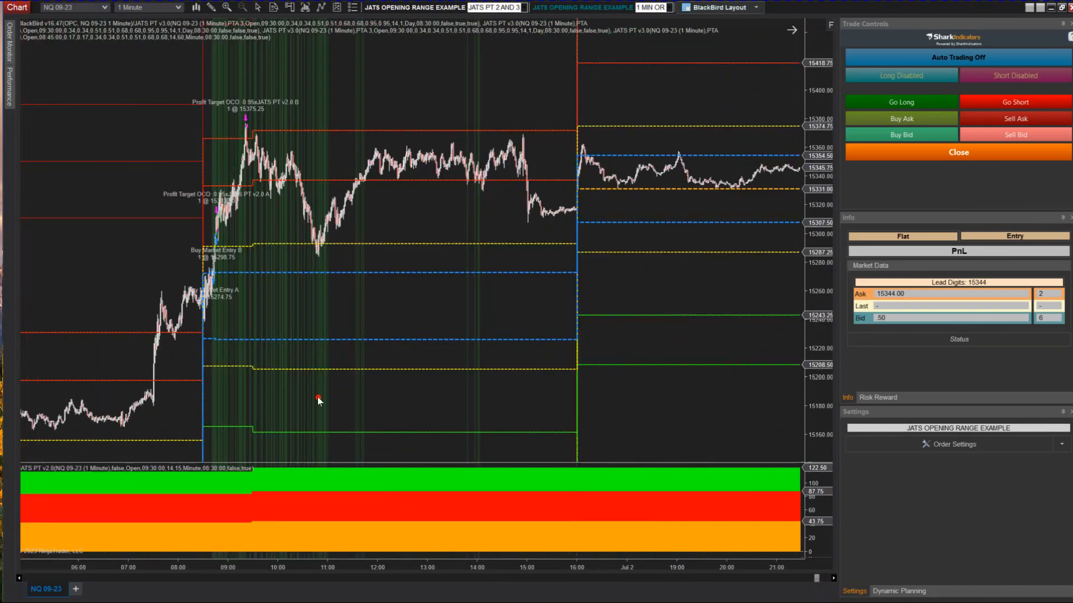
{"action": "mouse_move", "coordinate": [438, 353]}
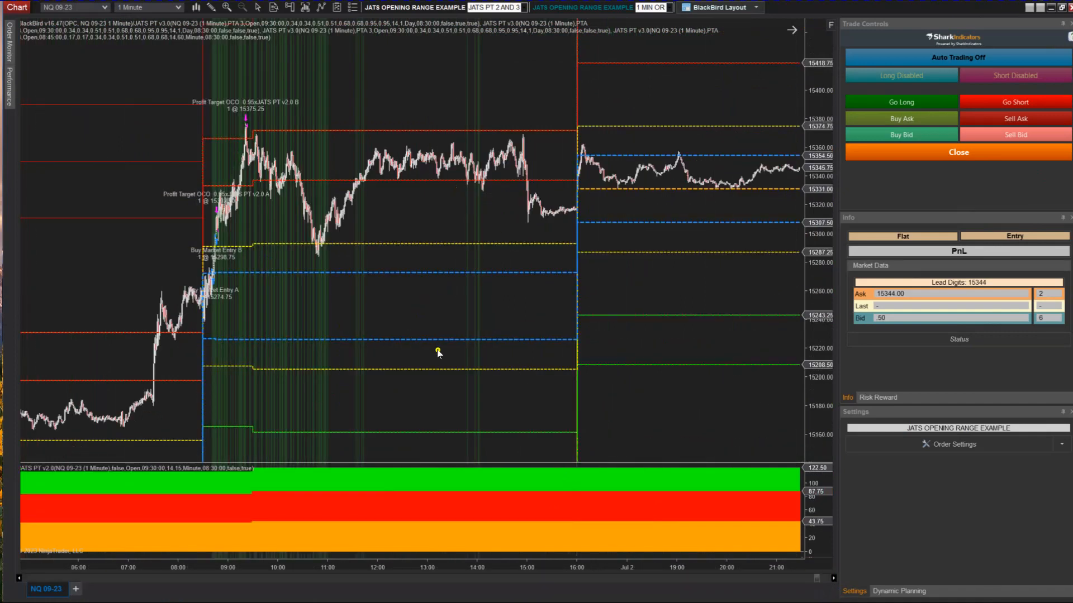
{"action": "mouse_move", "coordinate": [318, 341]}
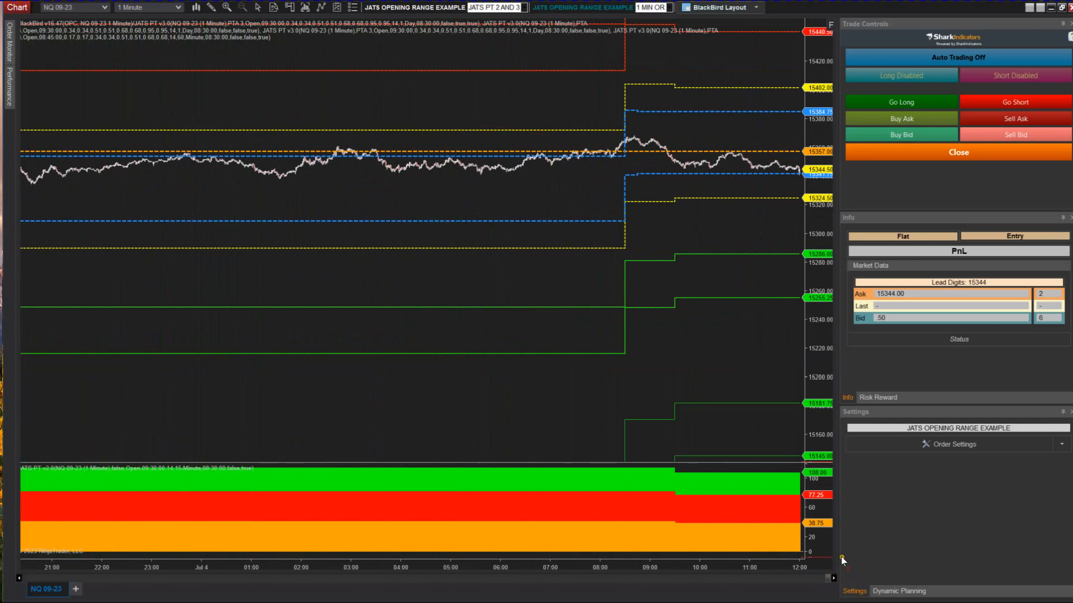
{"action": "mouse_move", "coordinate": [771, 298]}
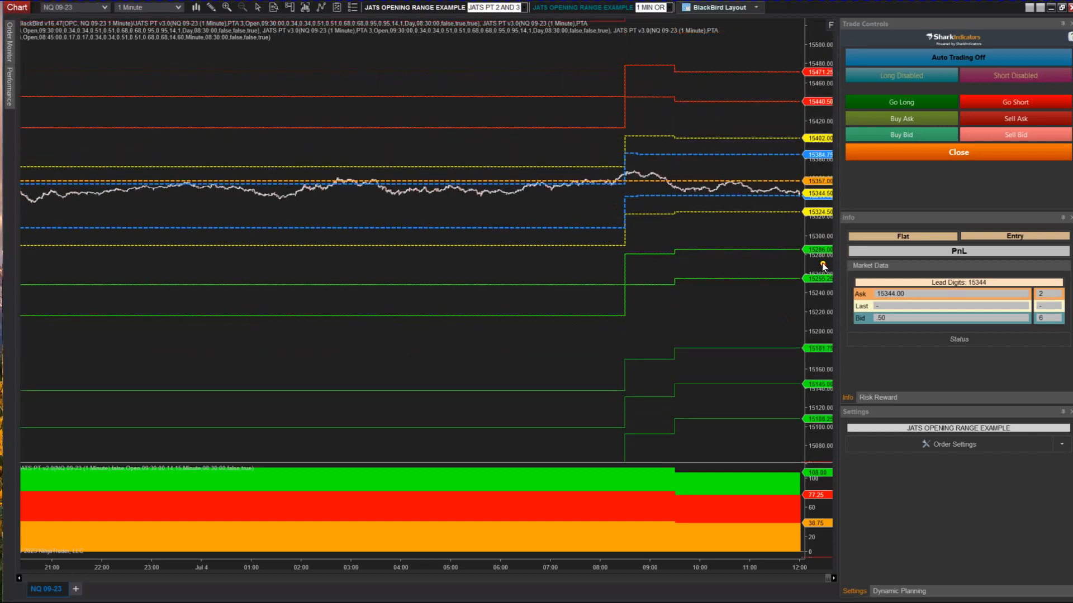
{"action": "mouse_move", "coordinate": [823, 266]}
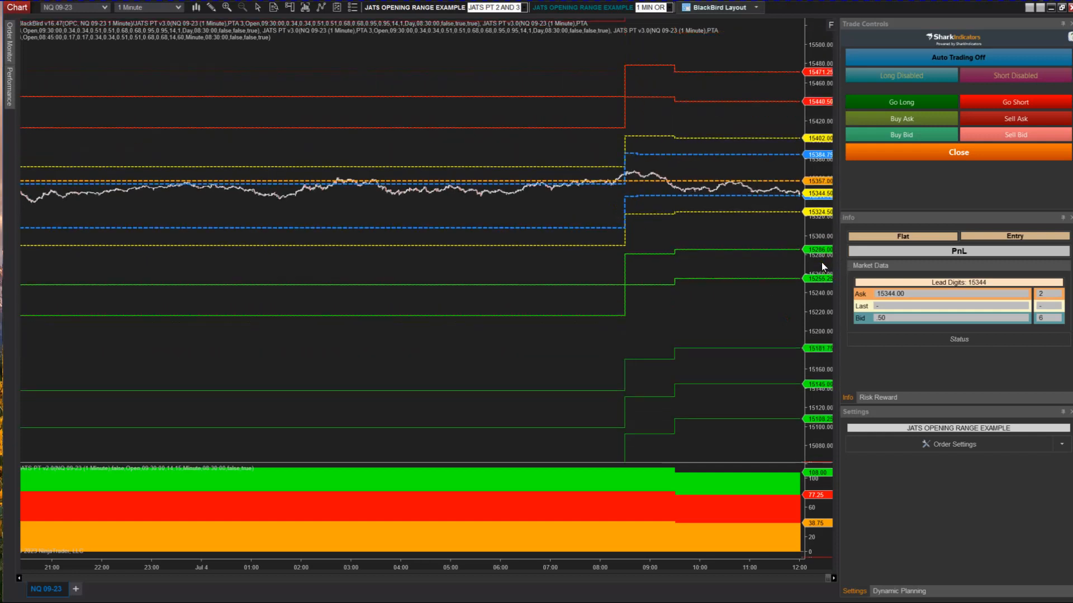